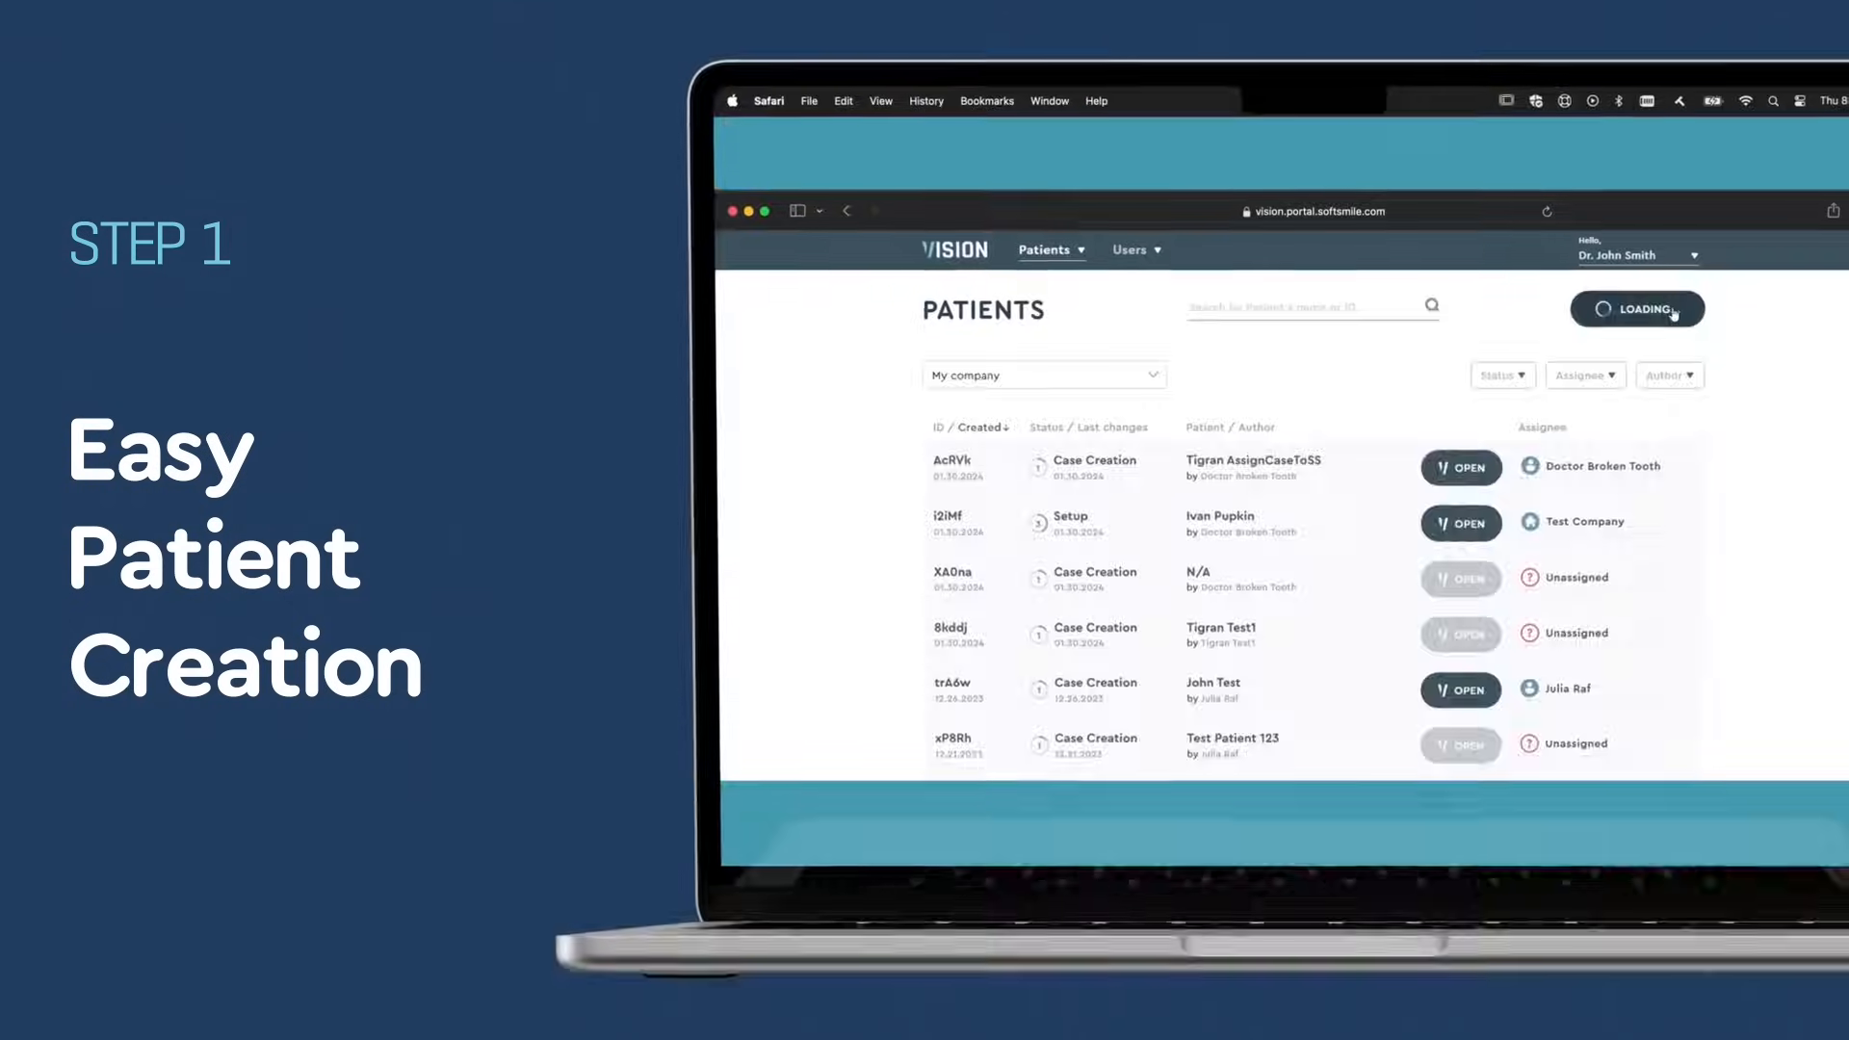
{"action": "left_click", "coordinate": [1637, 308]}
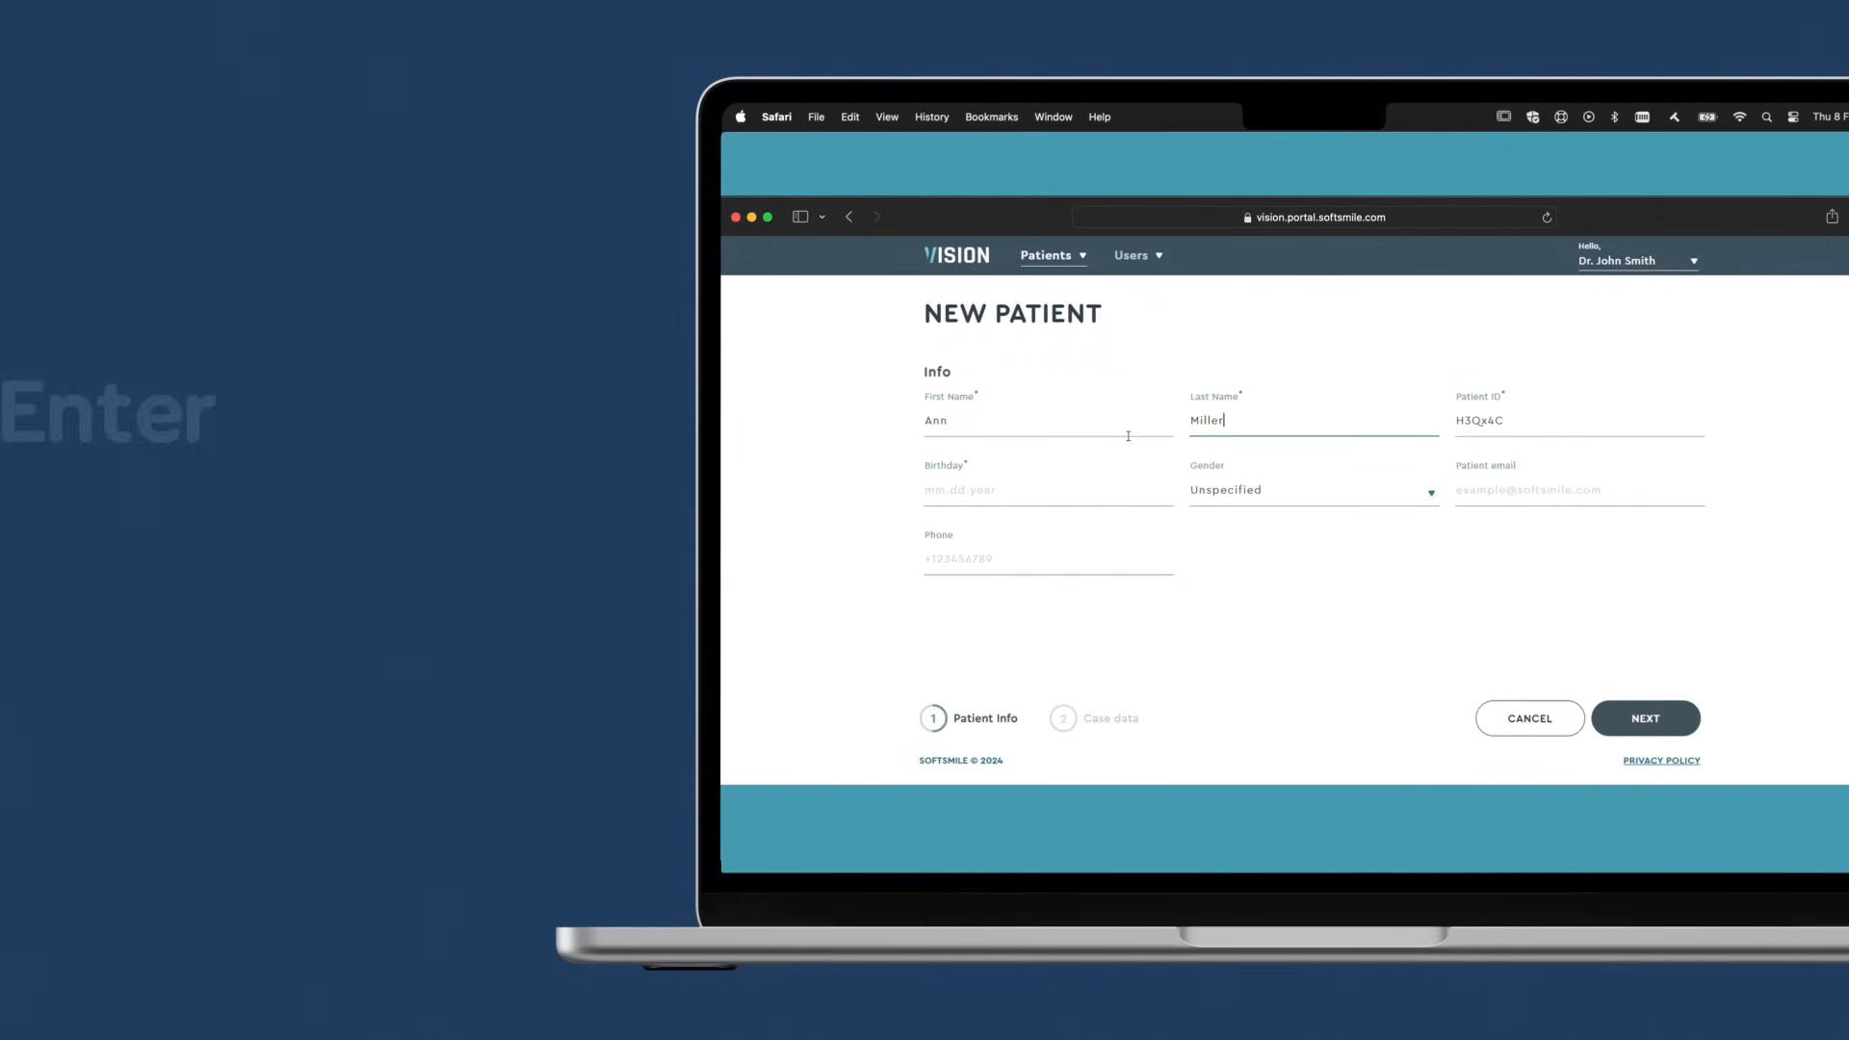
{"action": "type", "text": "02.20.2002"}
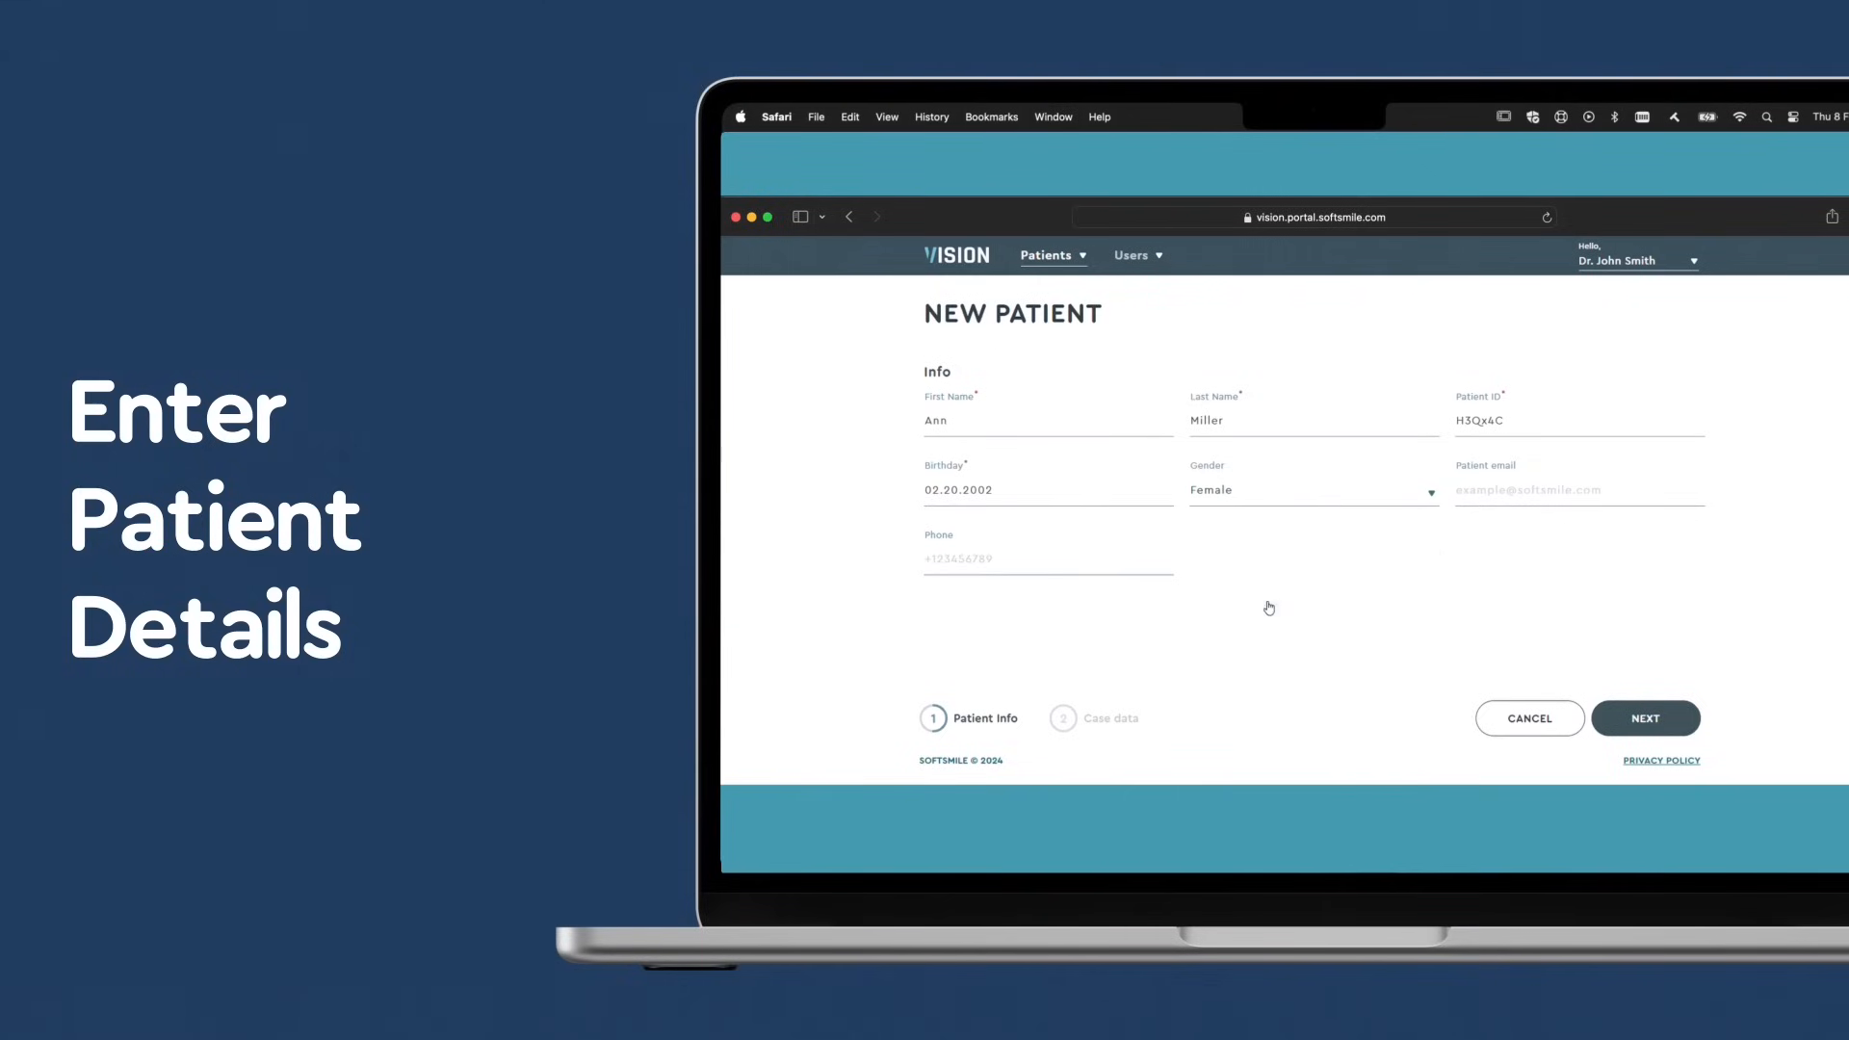
{"action": "left_click", "coordinate": [1643, 718]}
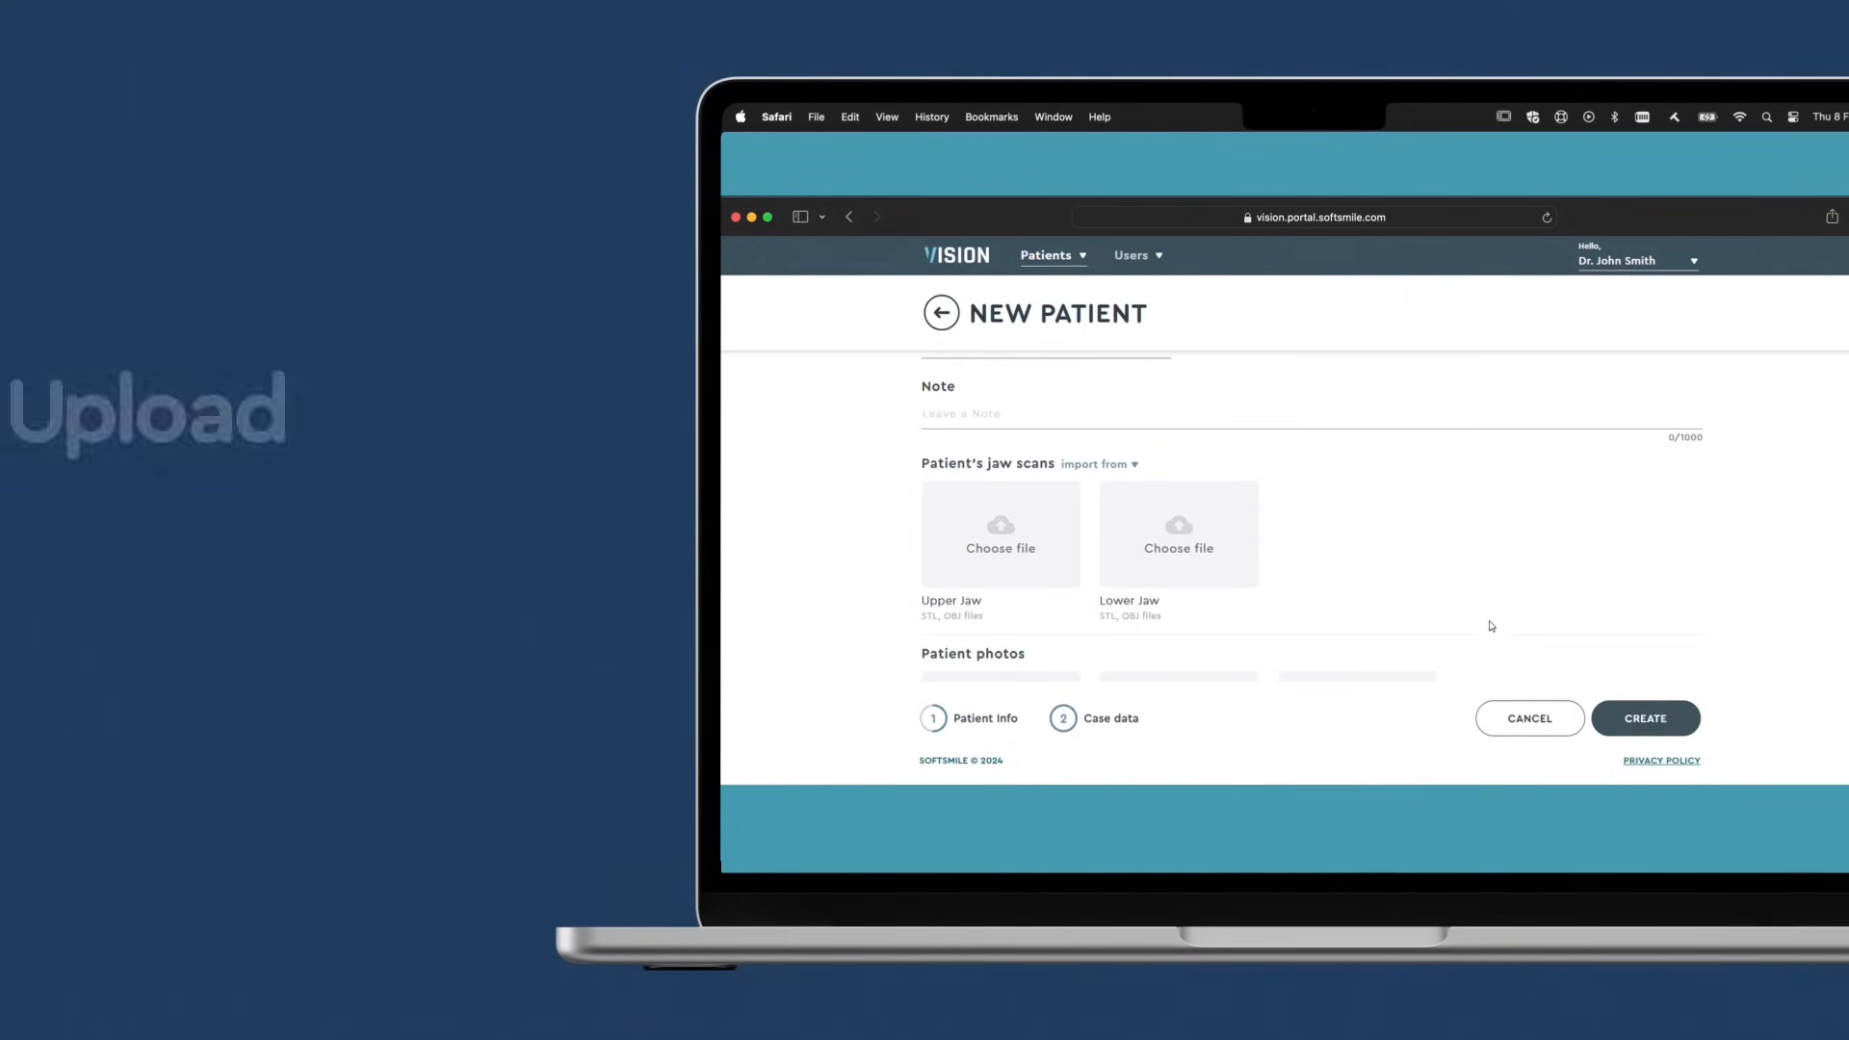
{"action": "left_click", "coordinate": [1000, 534]}
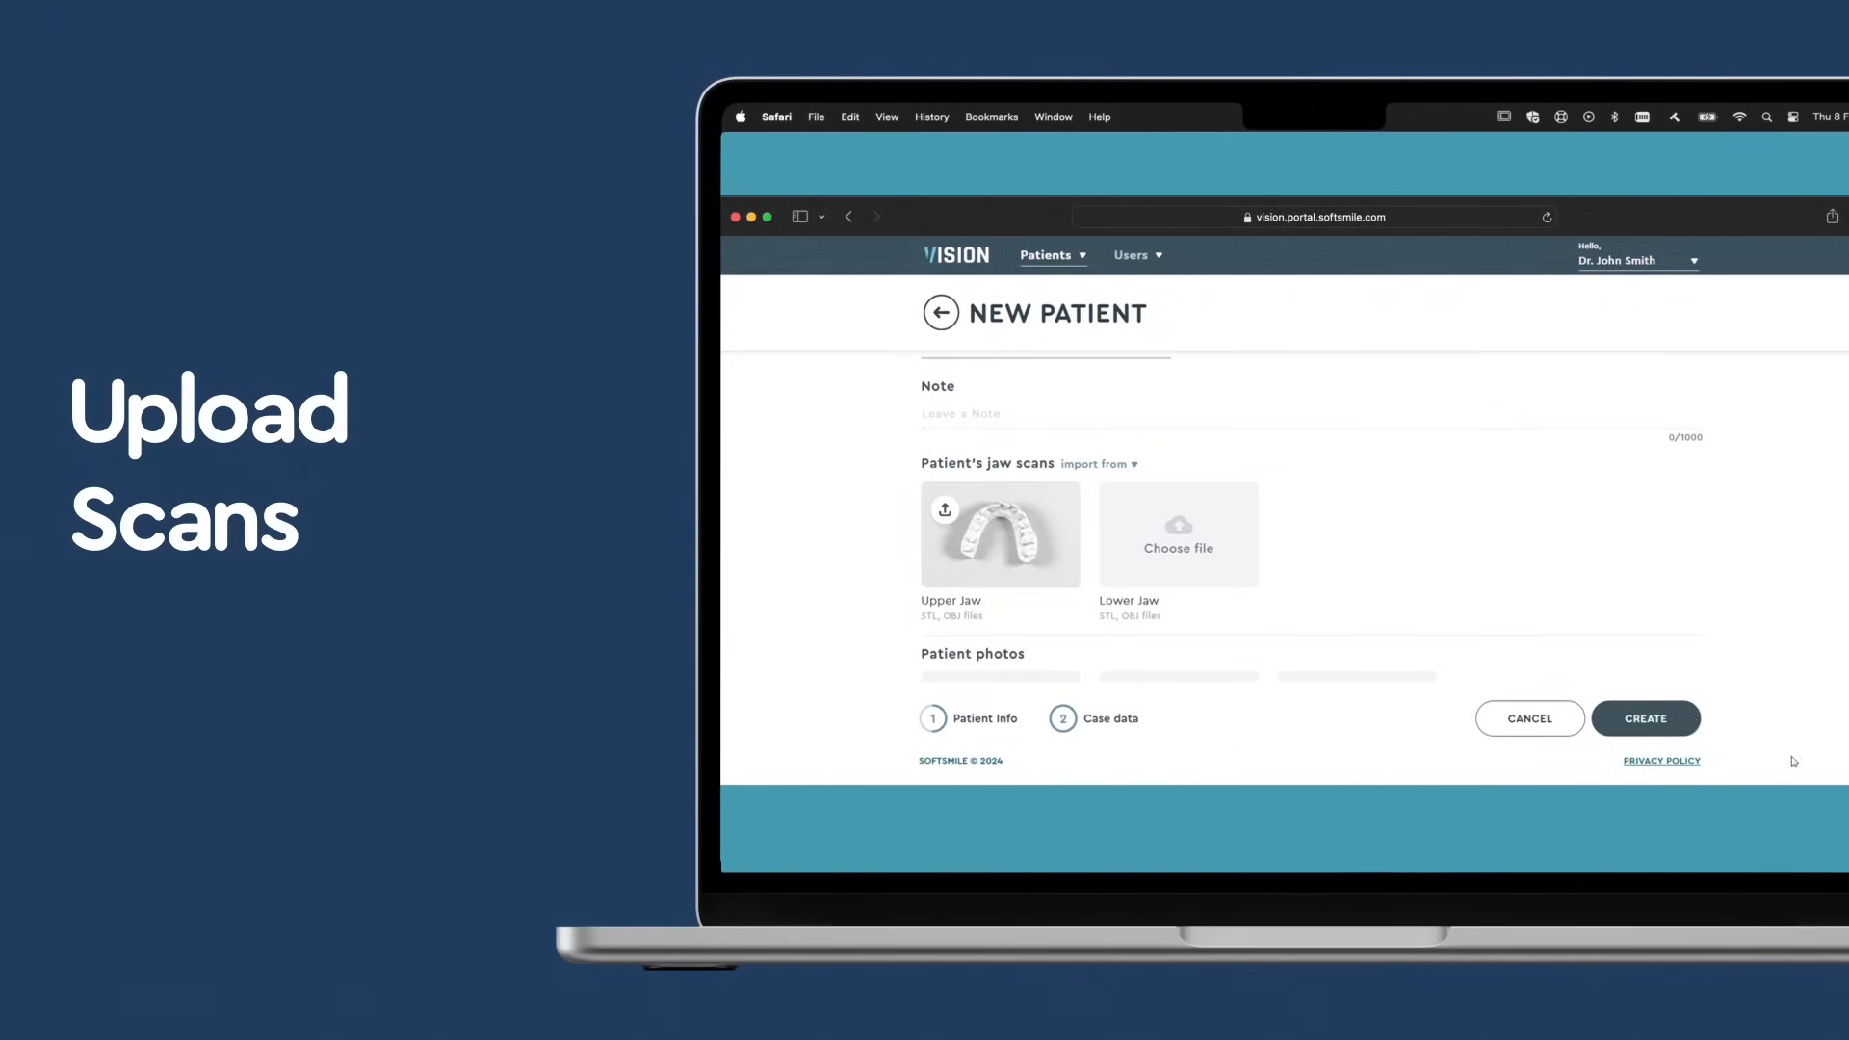
{"action": "scroll", "scroll_direction": "down", "scroll_amount": 3}
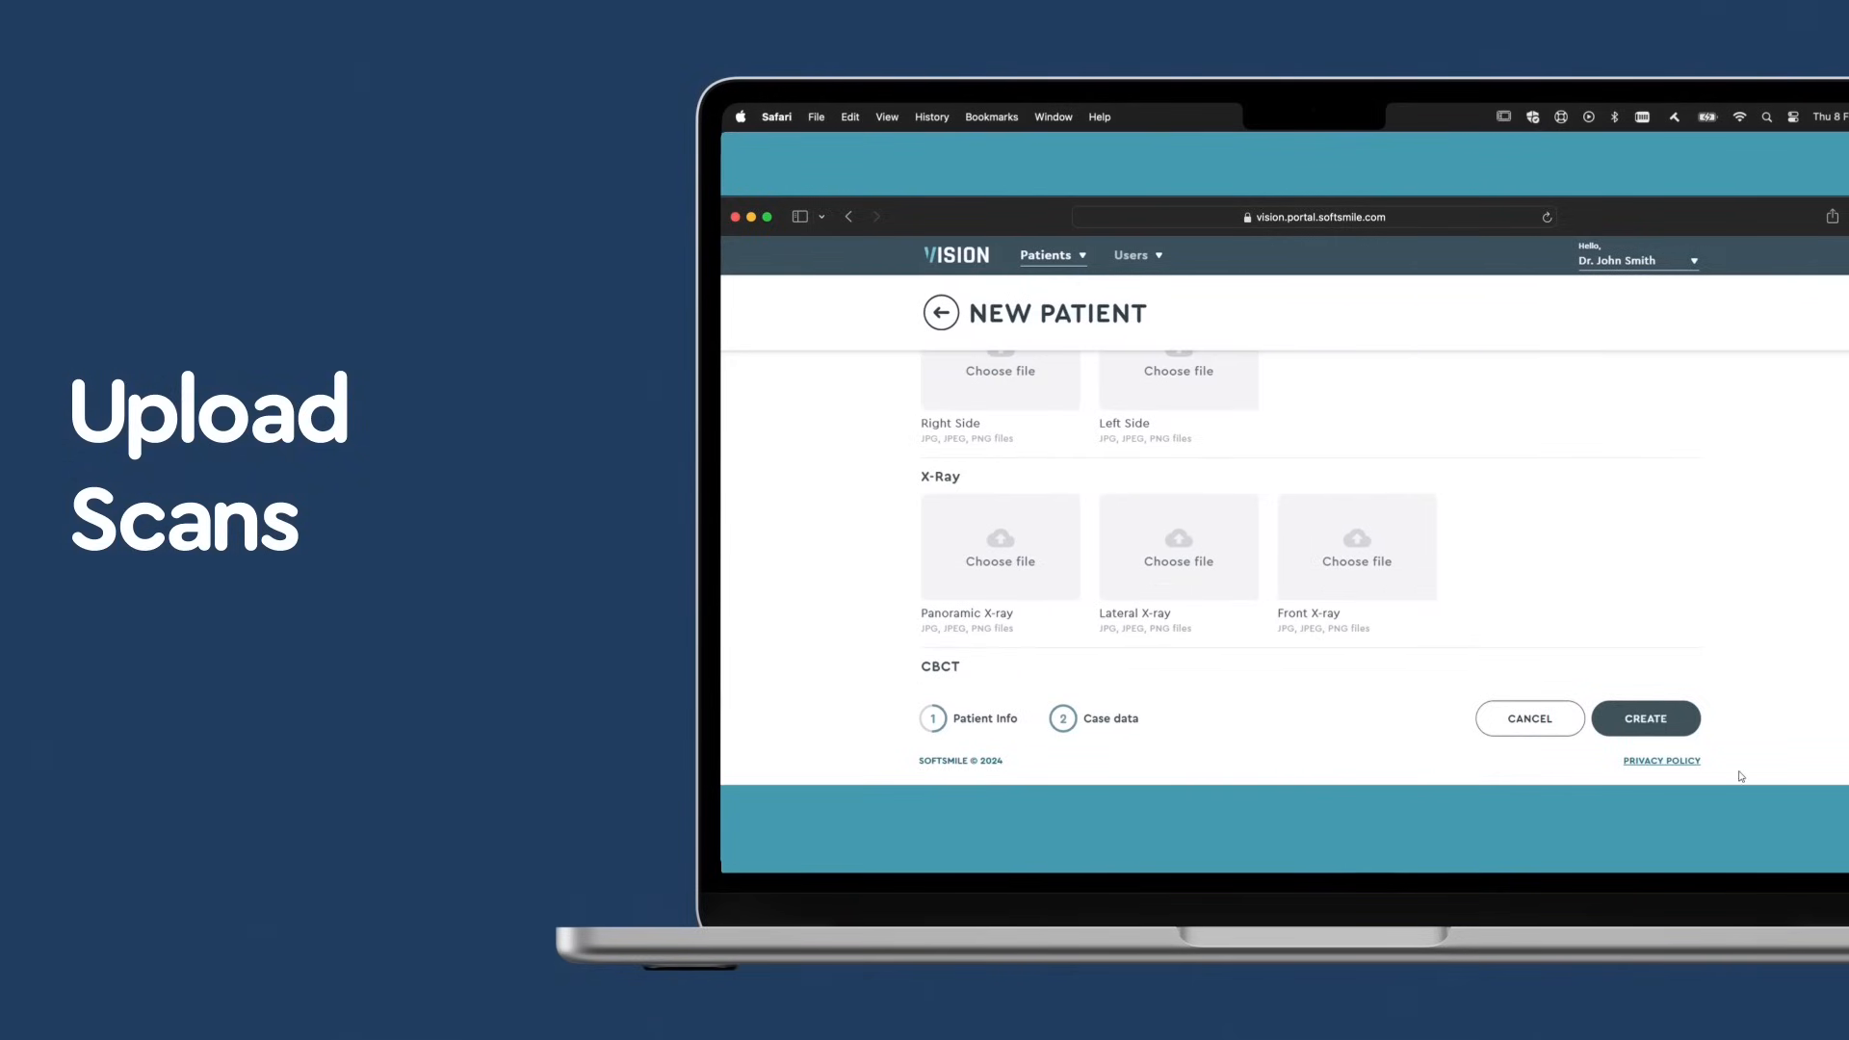
{"action": "left_click", "coordinate": [1643, 718]}
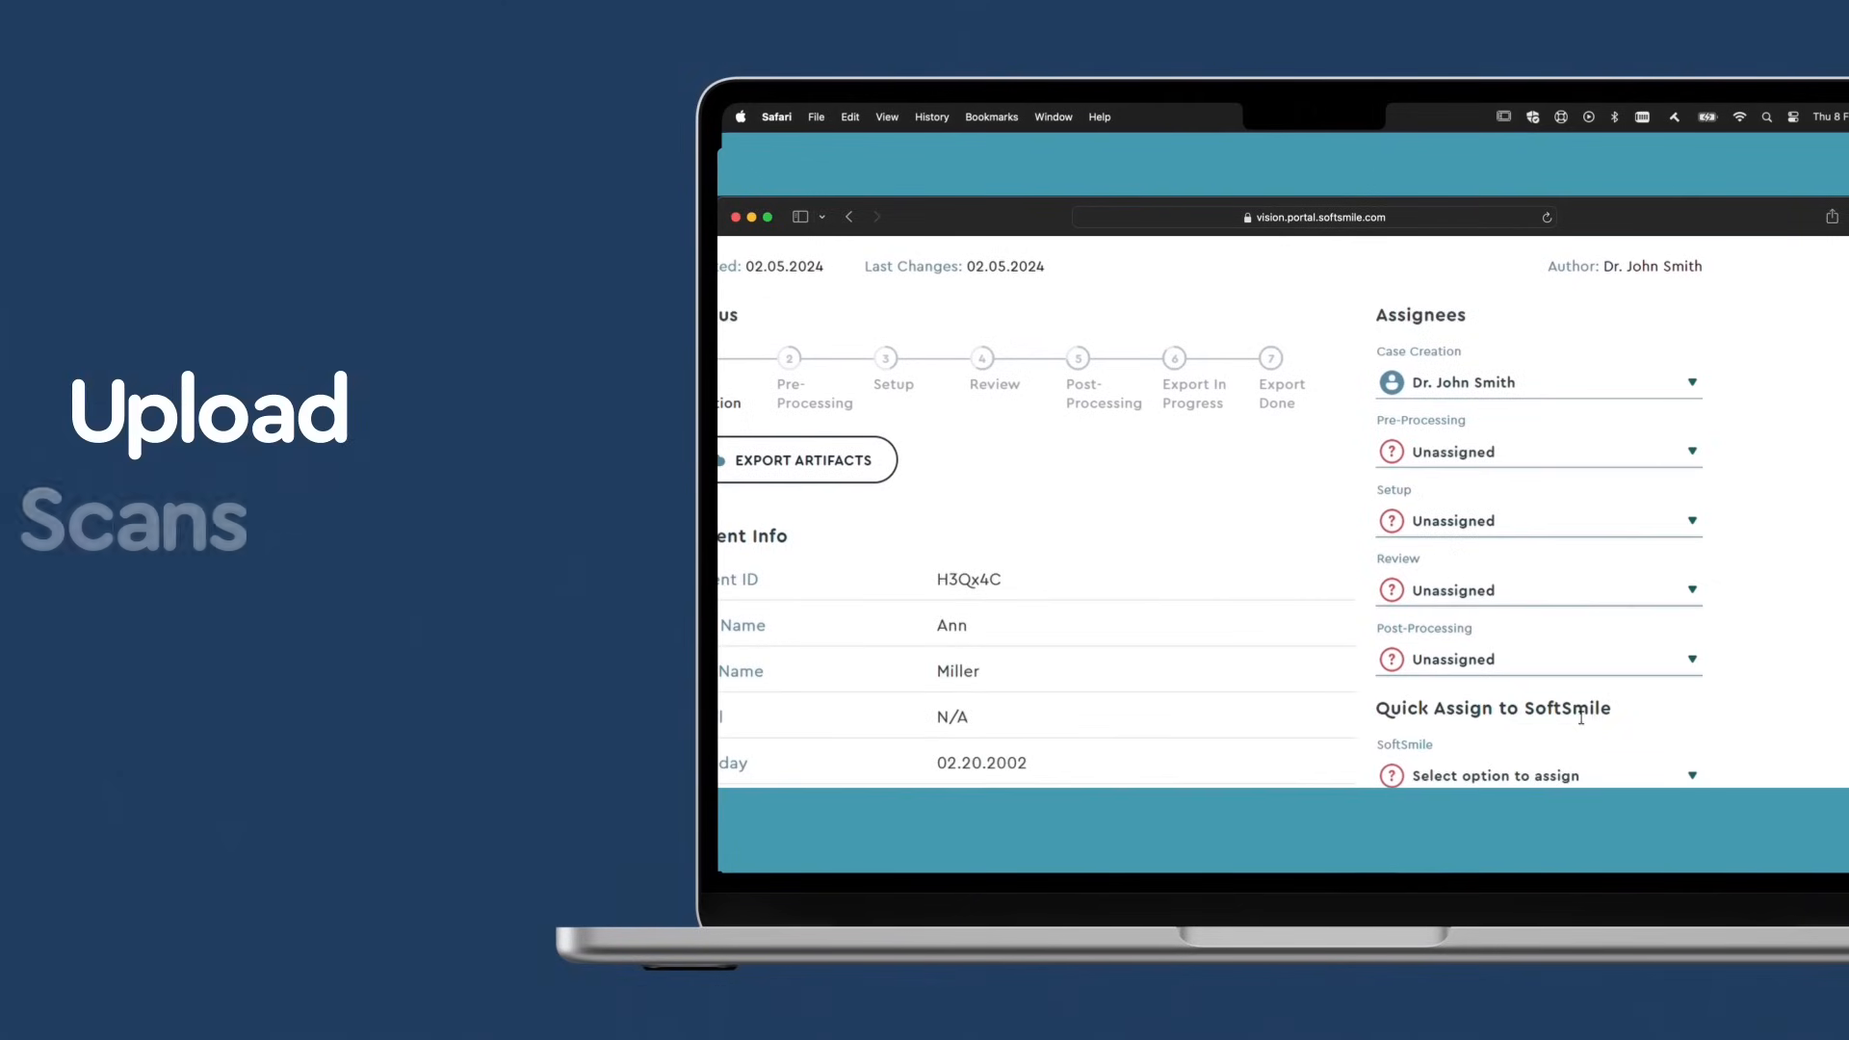
Step: Assign Pre-processing, Setup and Post-processing to SoftSmile via Quick Assign and save
{"action": "scroll", "scroll_direction": "down", "scroll_amount": 3}
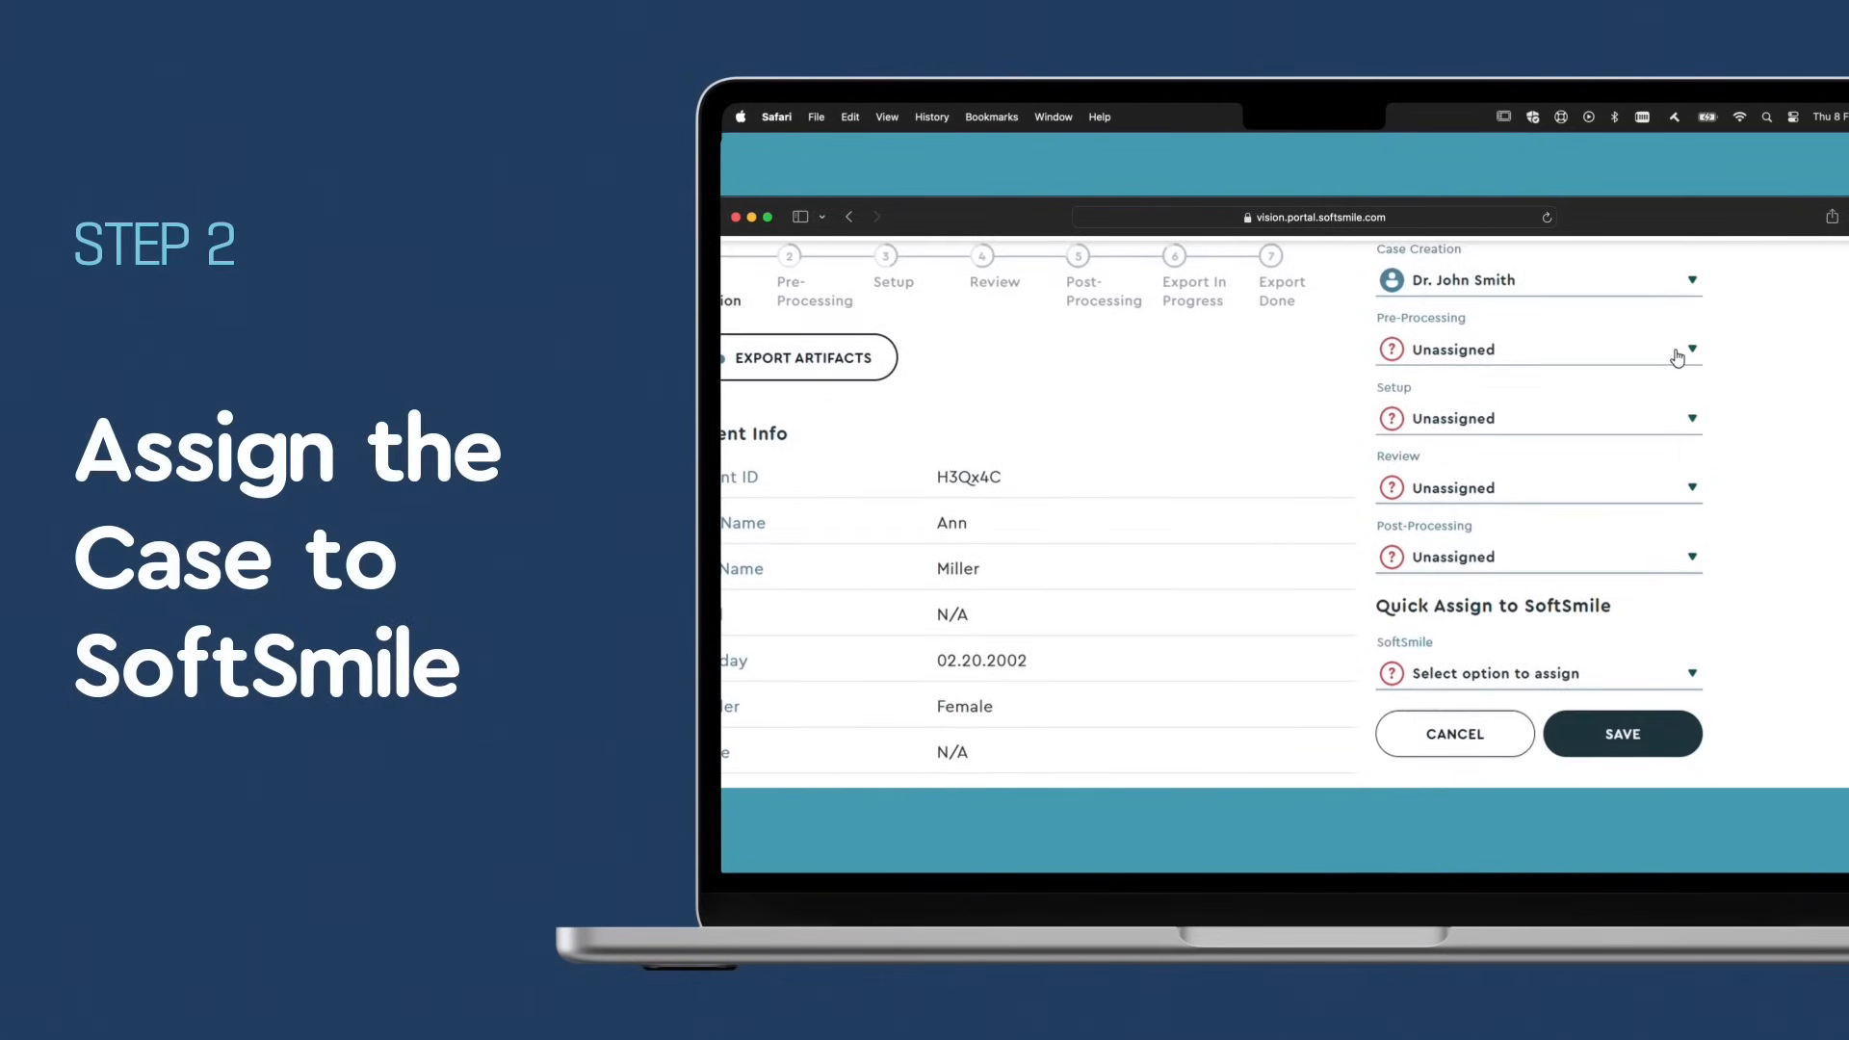
{"action": "left_click", "coordinate": [1687, 348]}
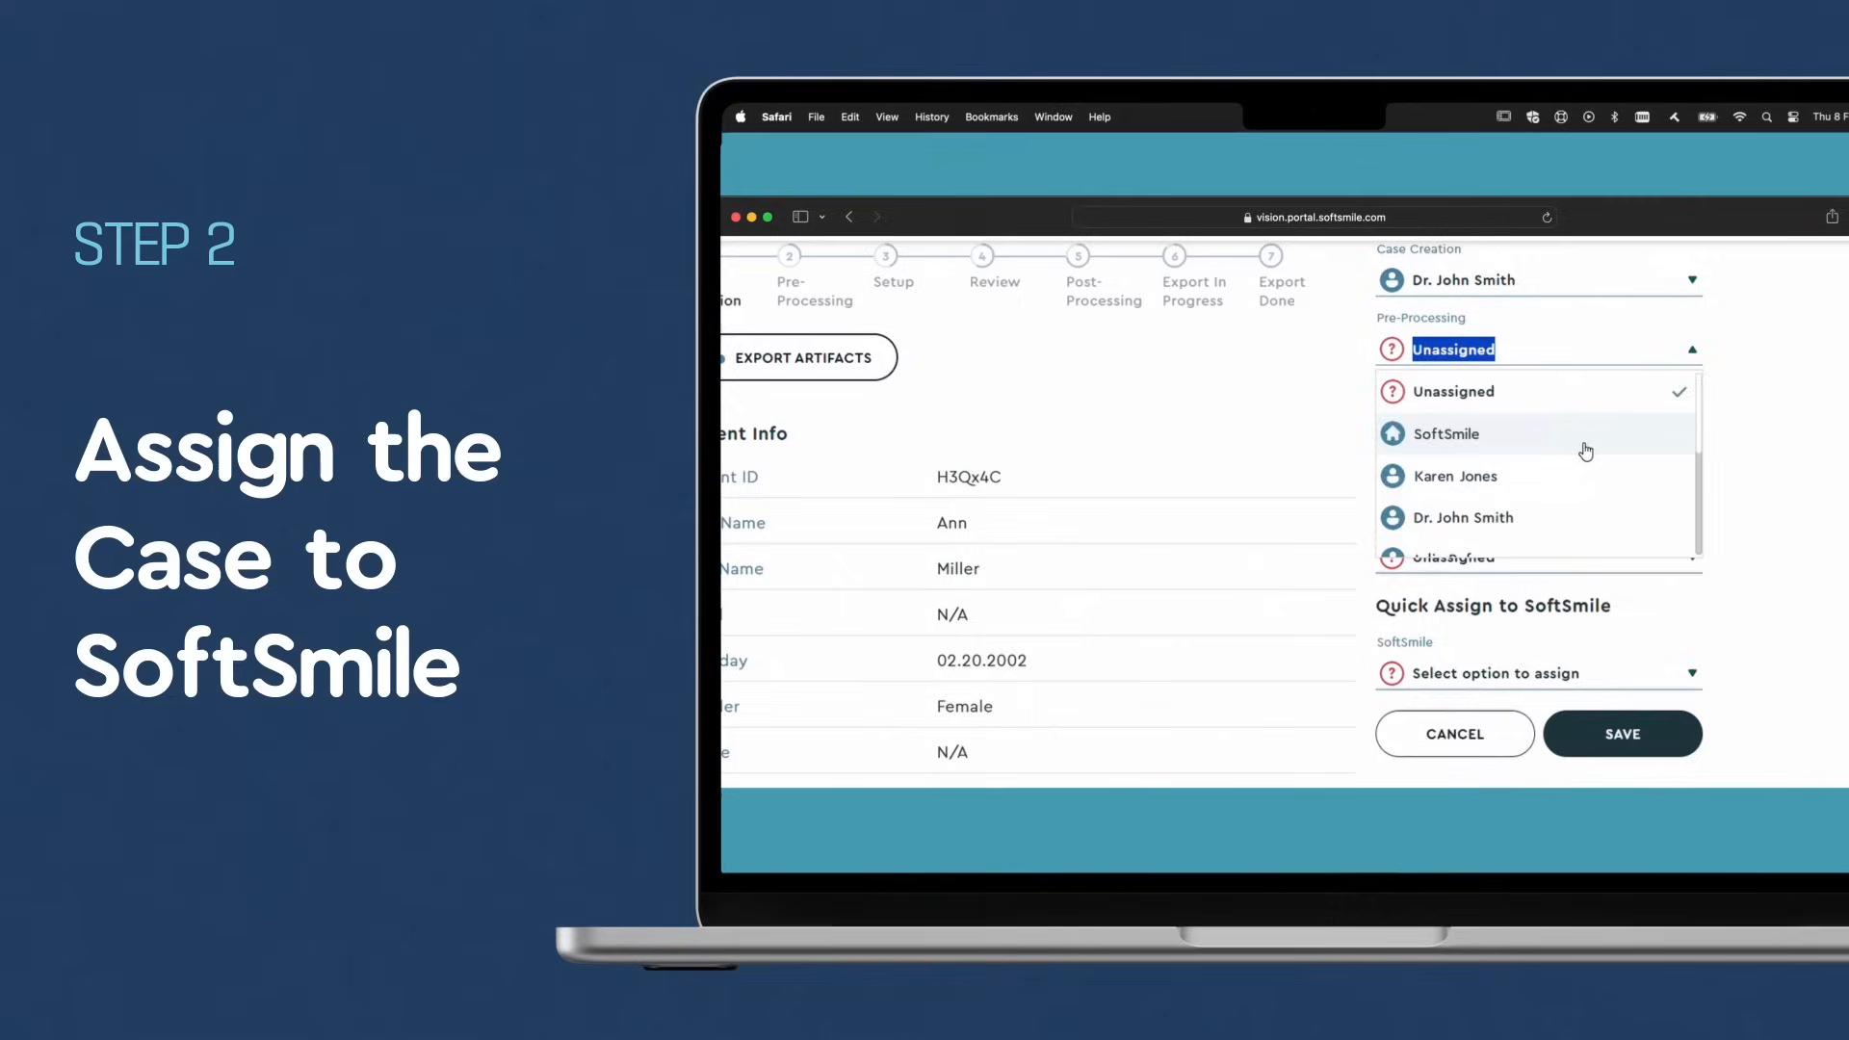
{"action": "left_click", "coordinate": [1443, 434]}
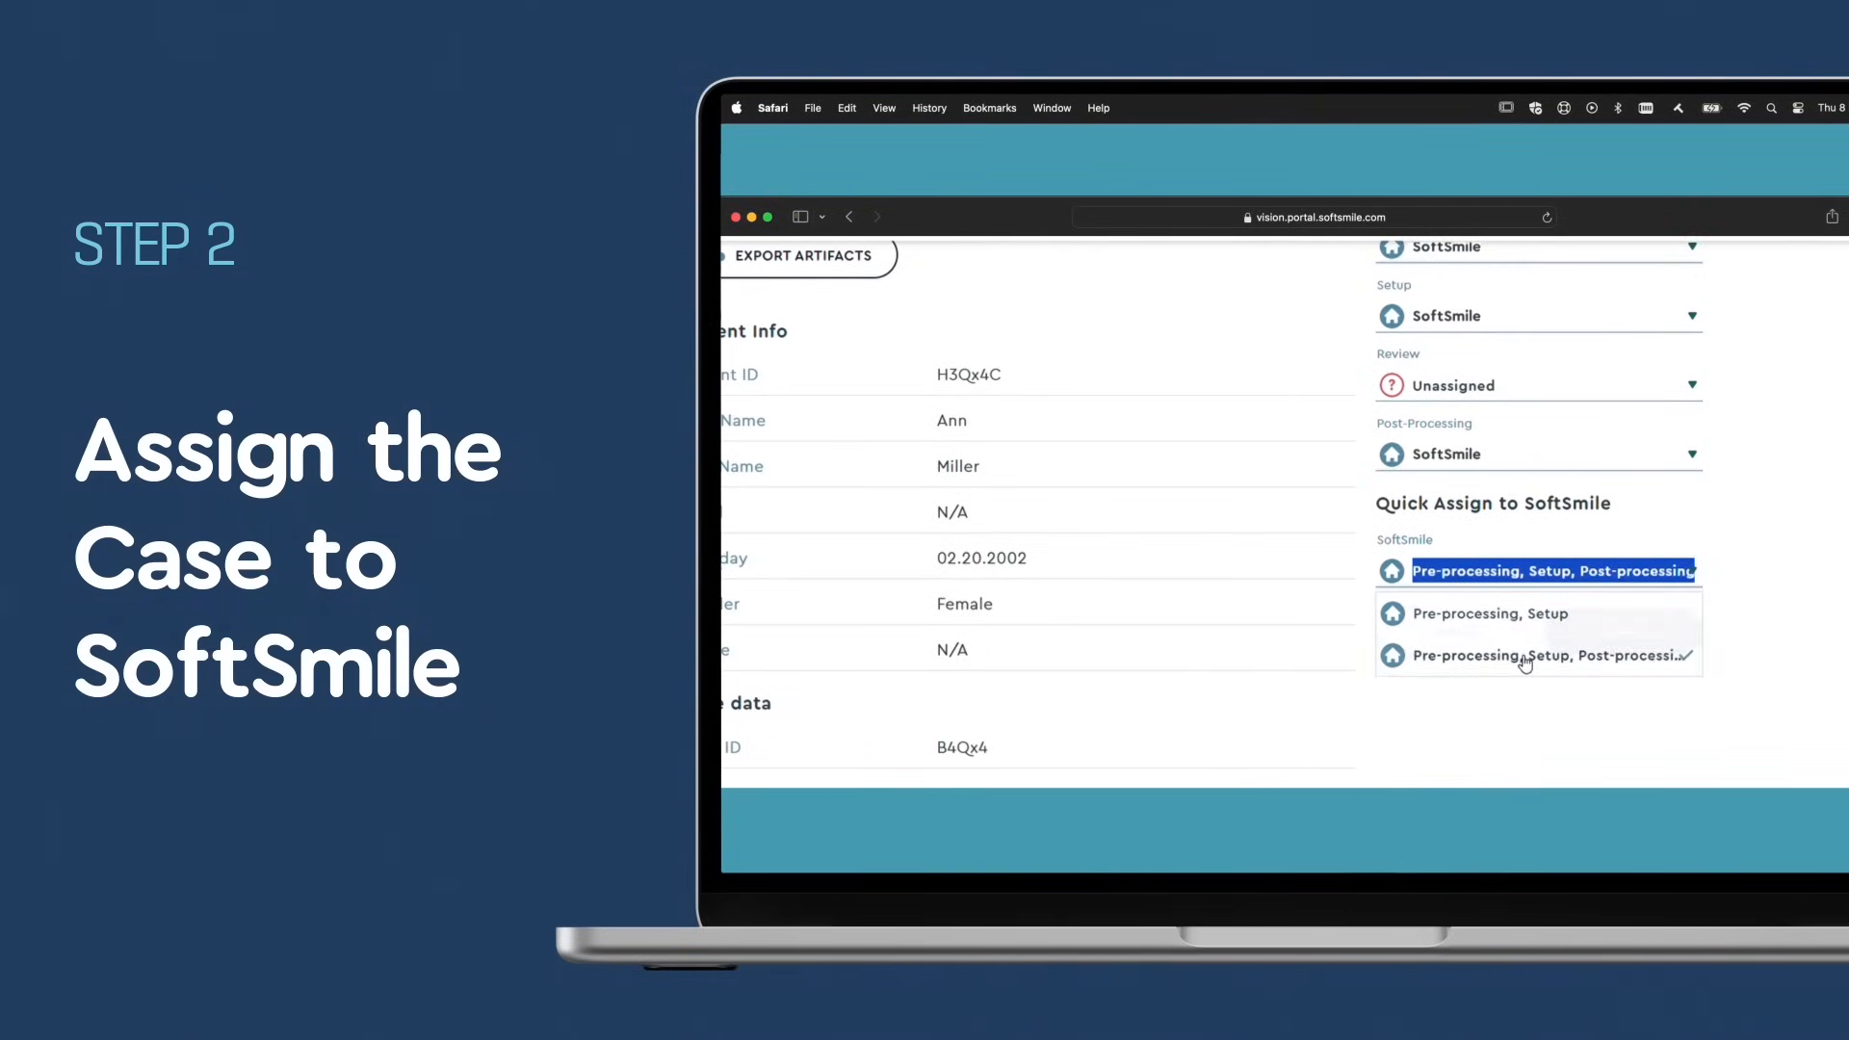
{"action": "left_click", "coordinate": [1544, 655]}
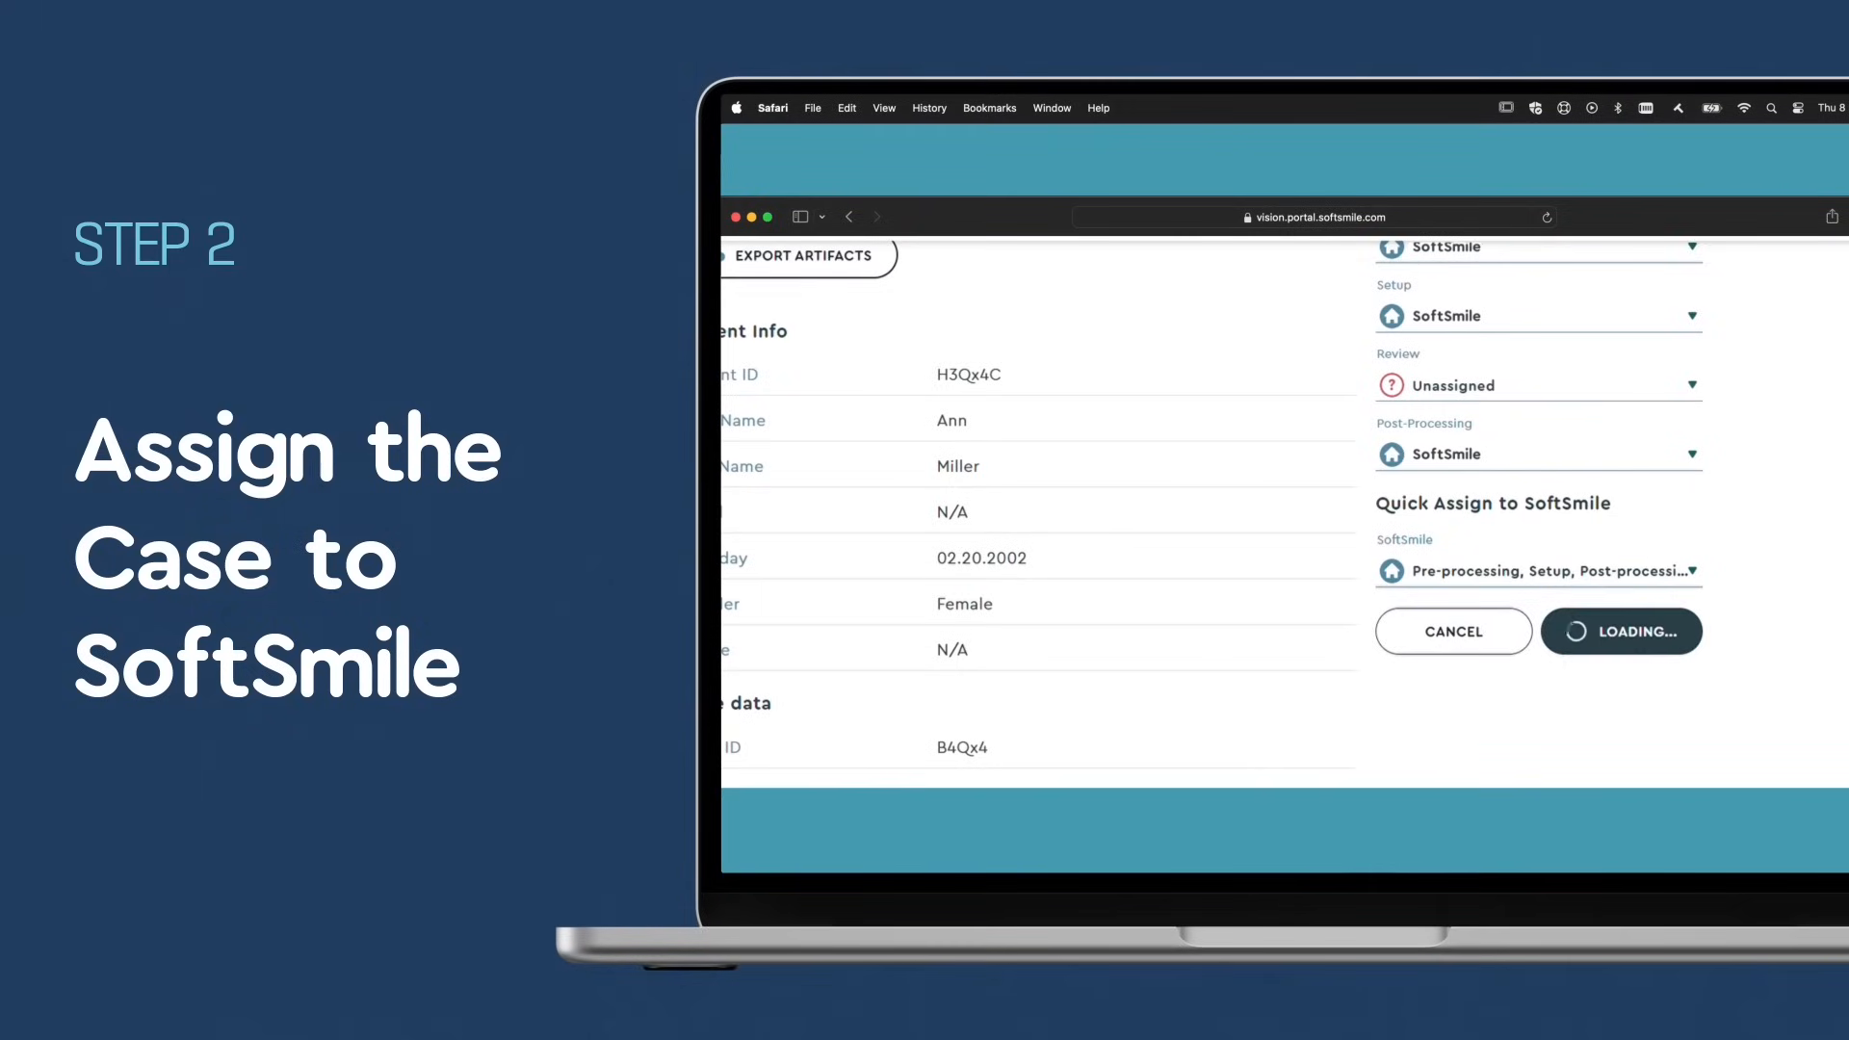
{"action": "left_click", "coordinate": [1620, 632]}
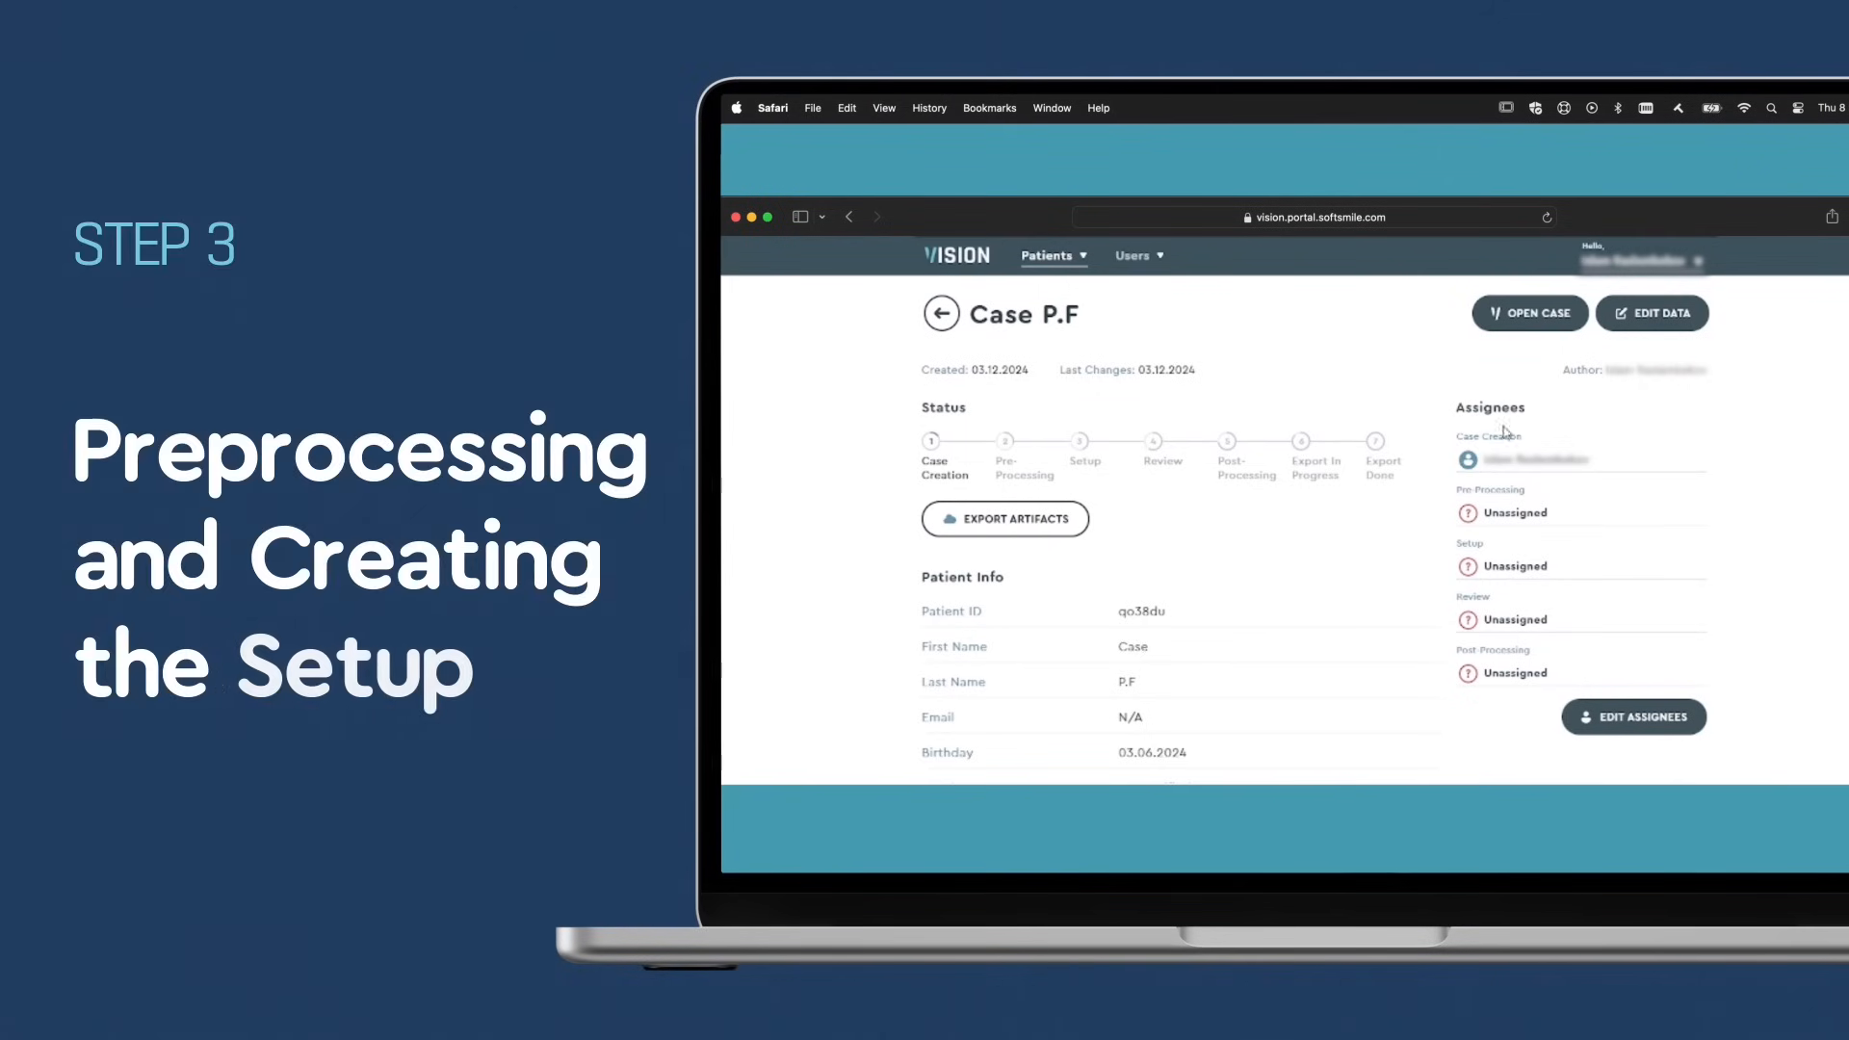
{"action": "mouse_move", "coordinate": [1528, 312]}
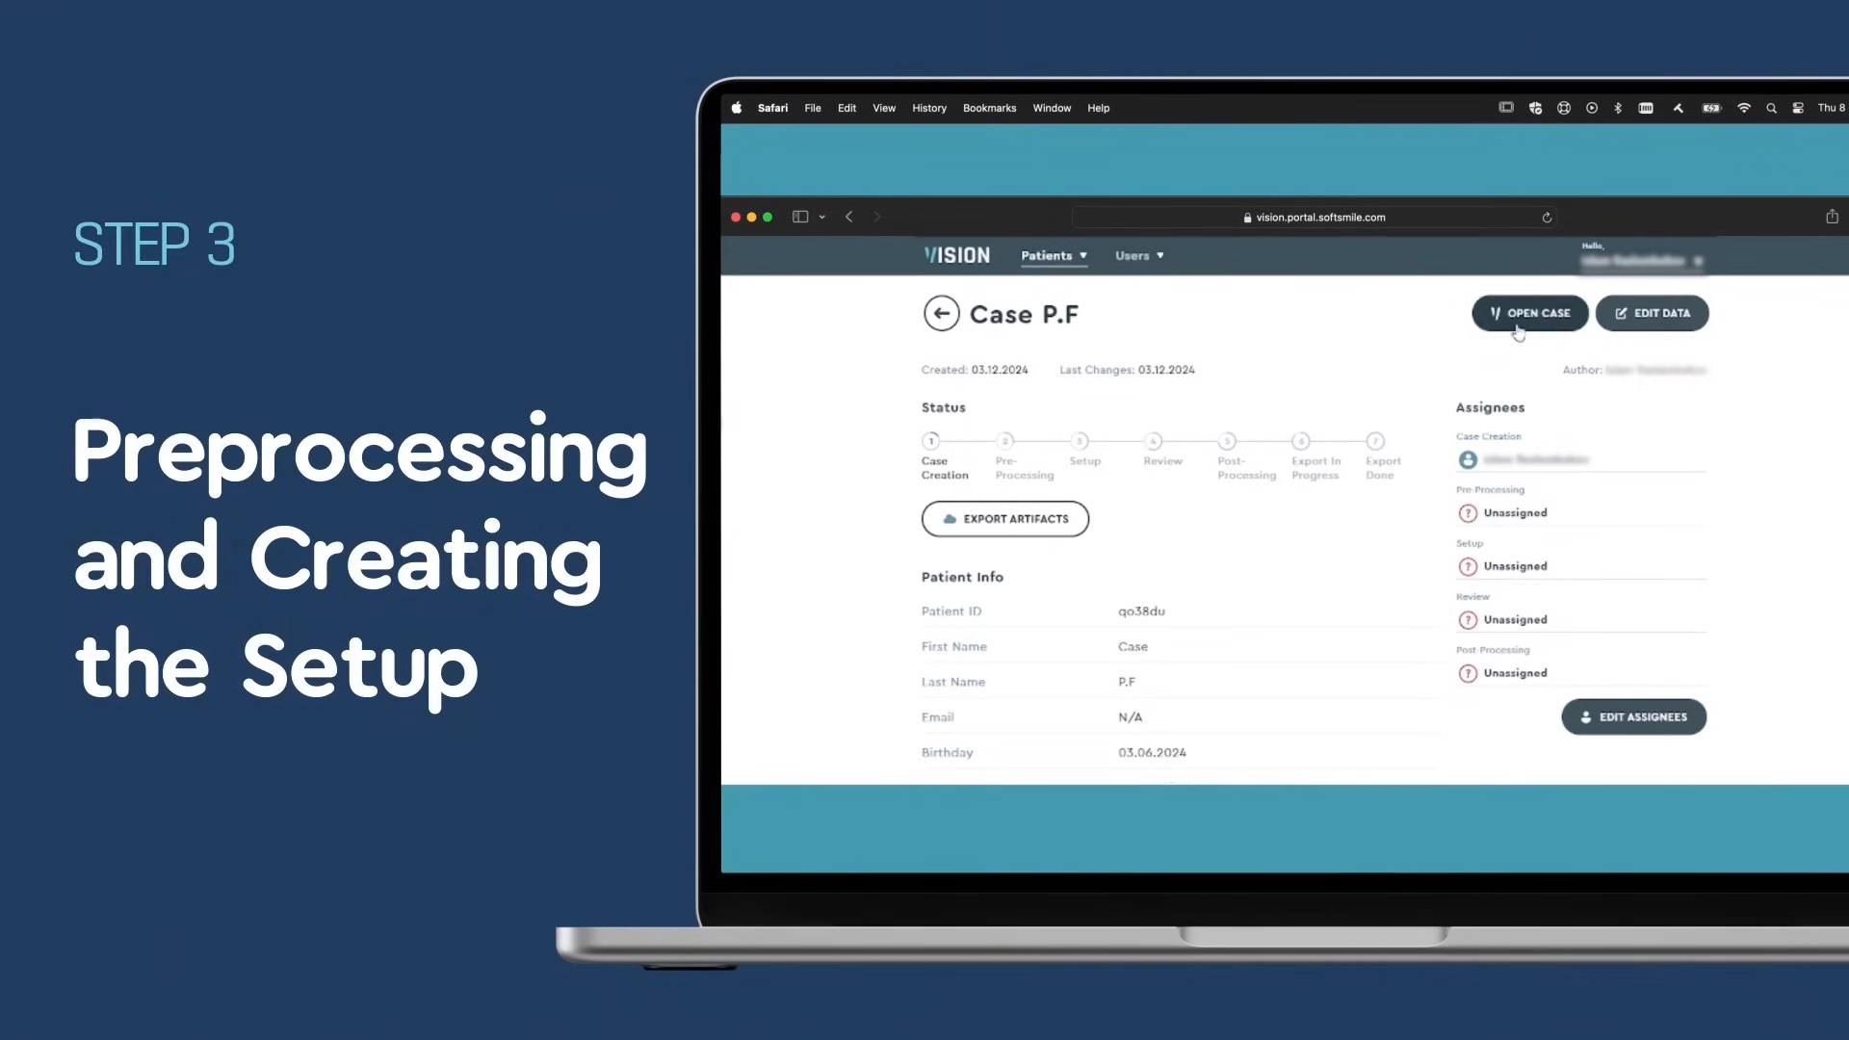
{"action": "mouse_move", "coordinate": [1512, 339]}
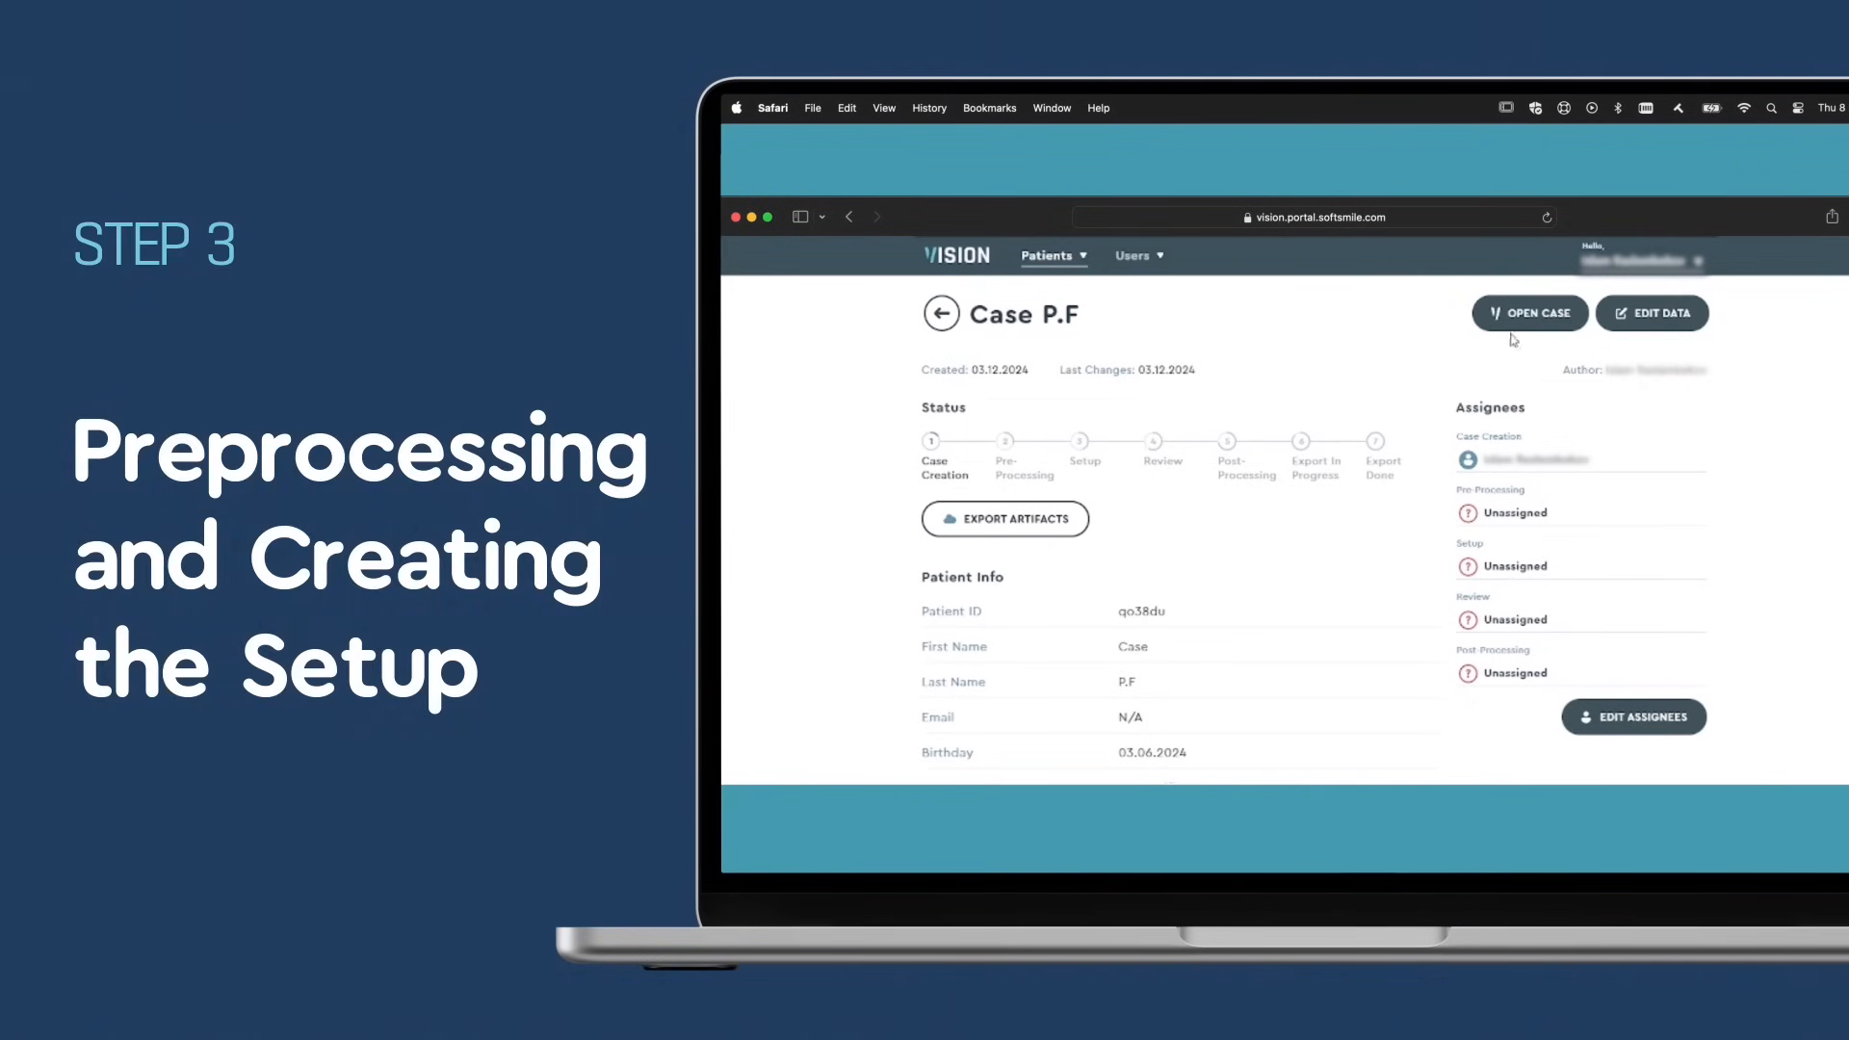
Step: Open case P.F to run it through pre-processing and setup
{"action": "left_click", "coordinate": [1530, 314]}
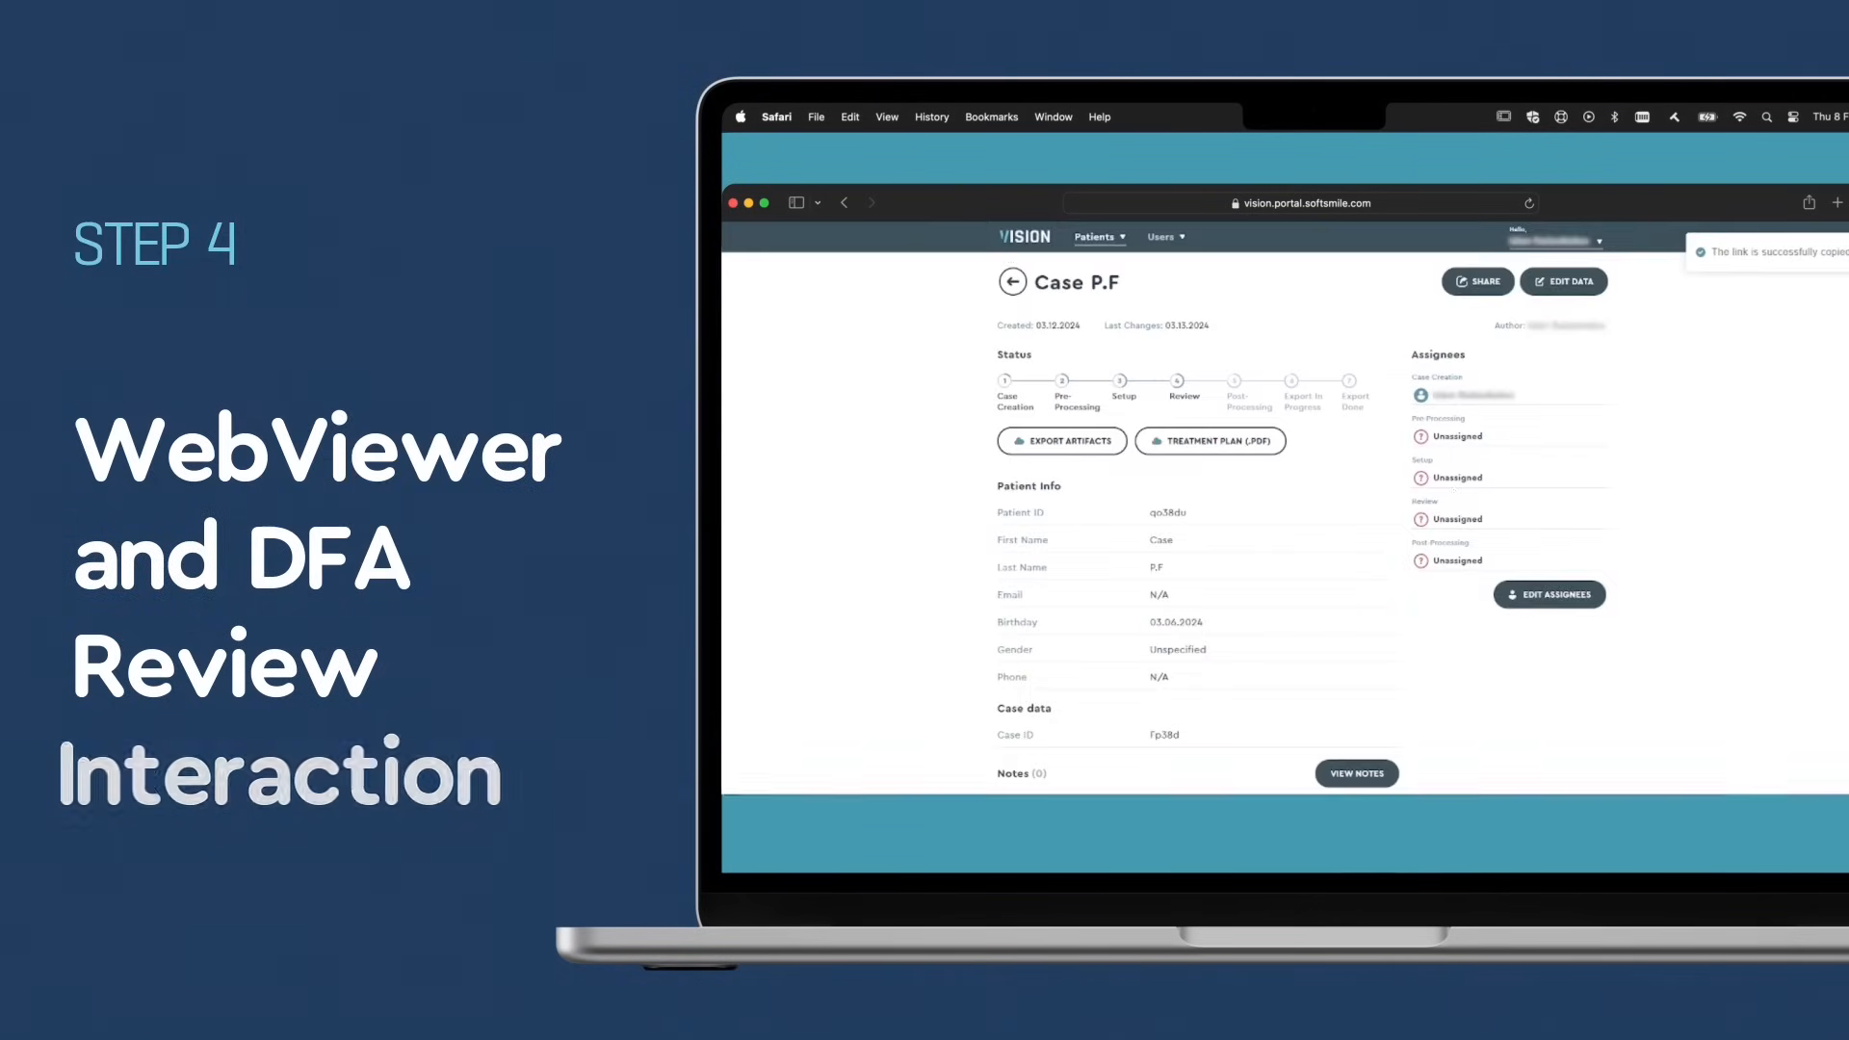
Step: Assign a doctor to the Review stage, save, and start the case review
{"action": "left_click", "coordinate": [1506, 518]}
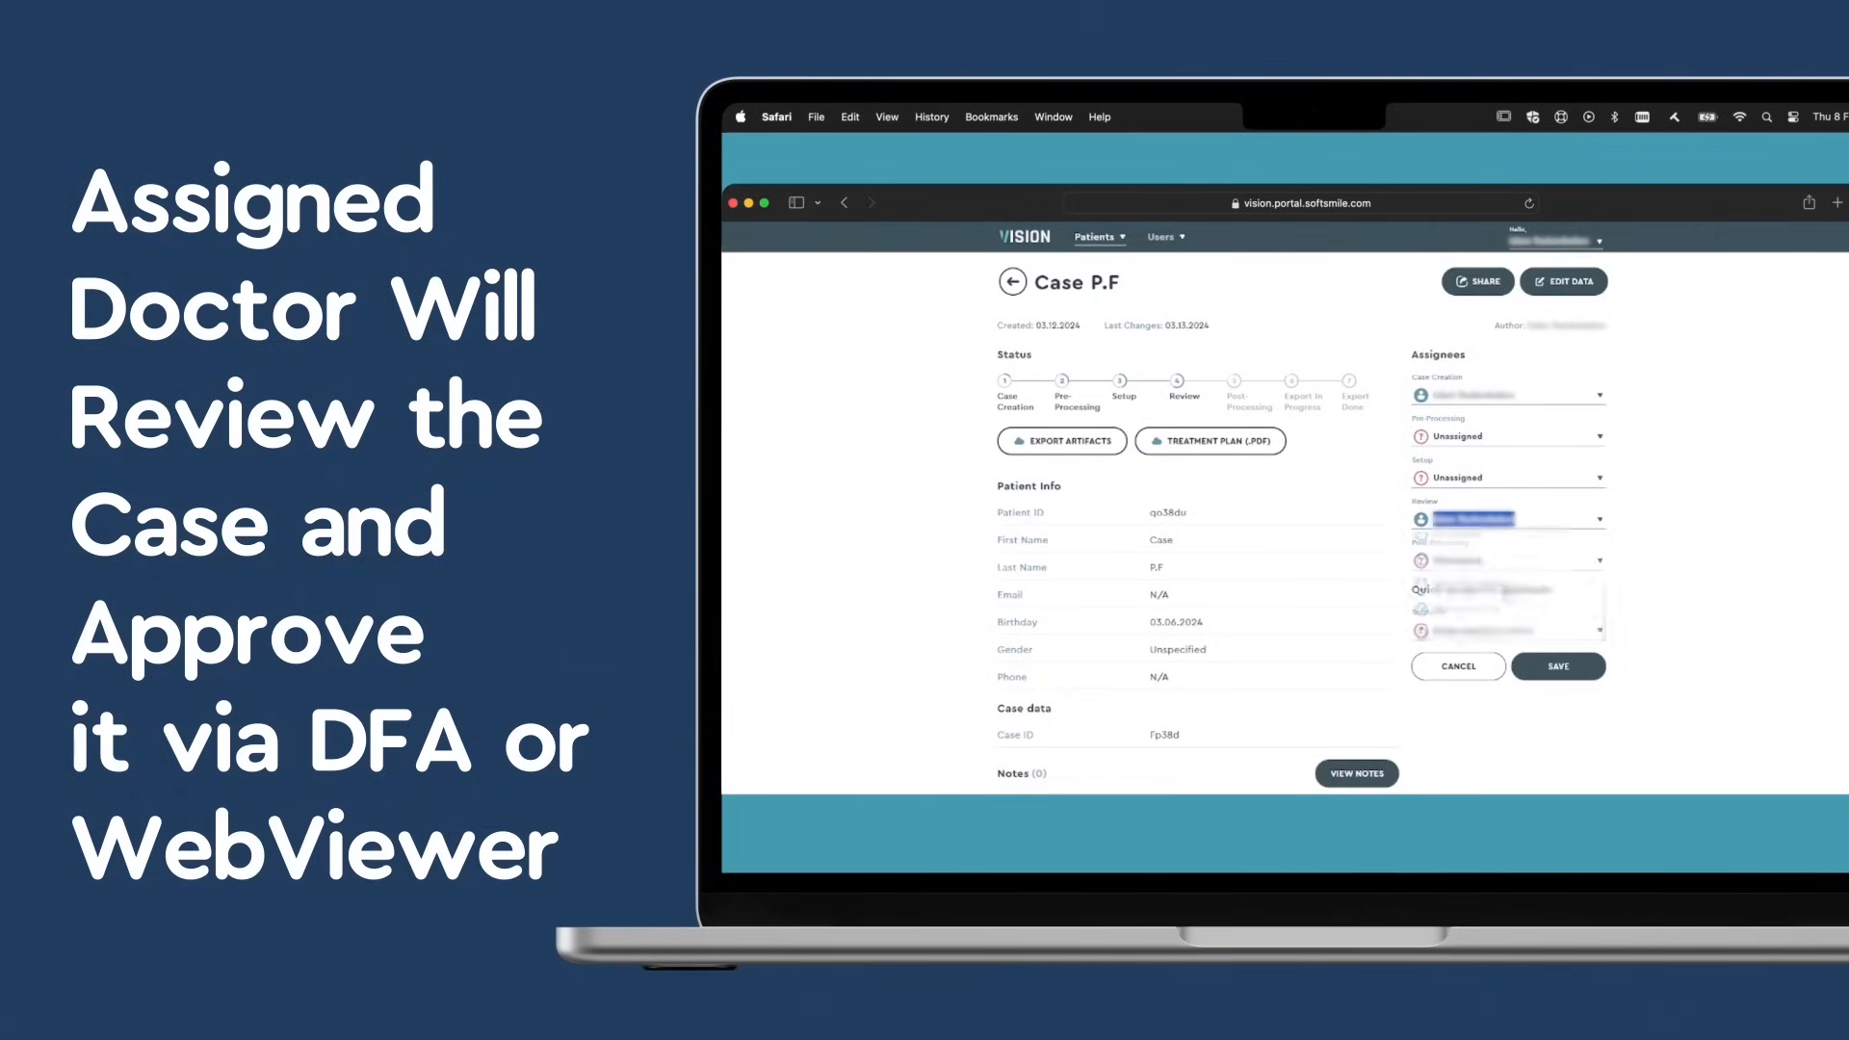
{"action": "left_click", "coordinate": [1558, 664]}
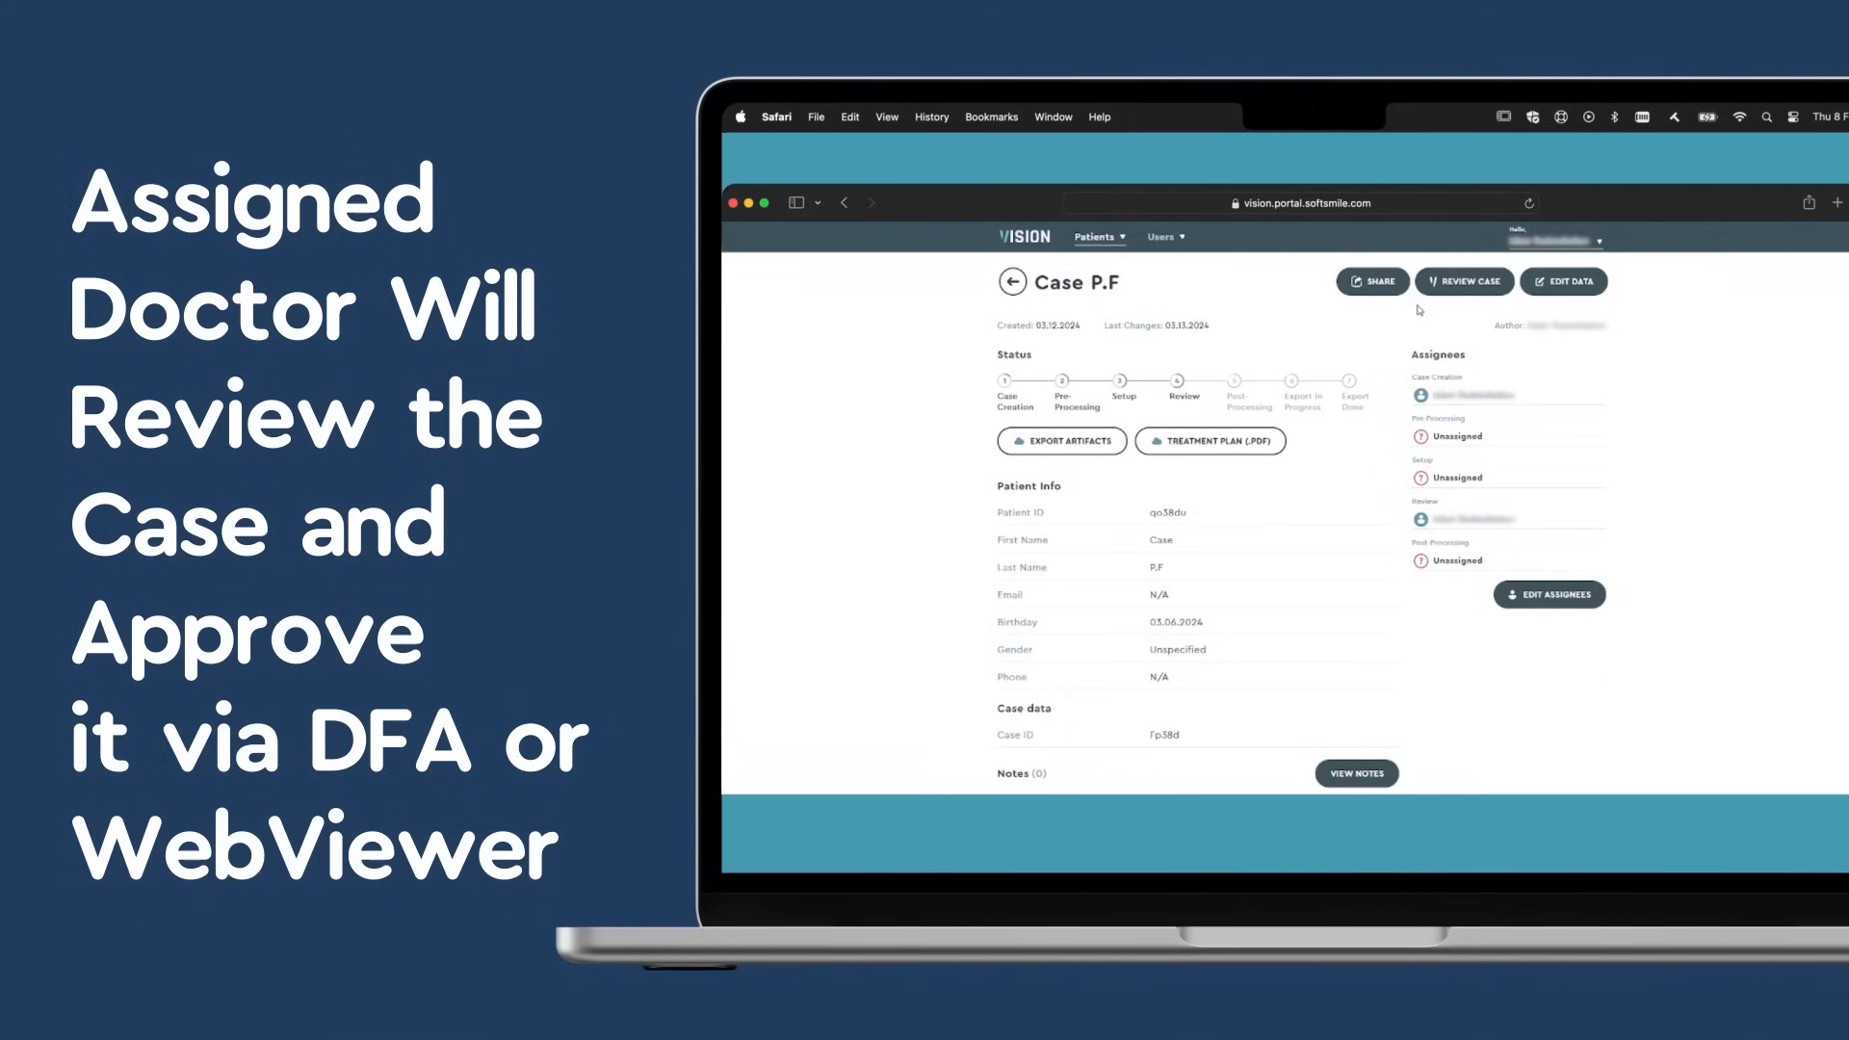
{"action": "left_click", "coordinate": [1464, 281]}
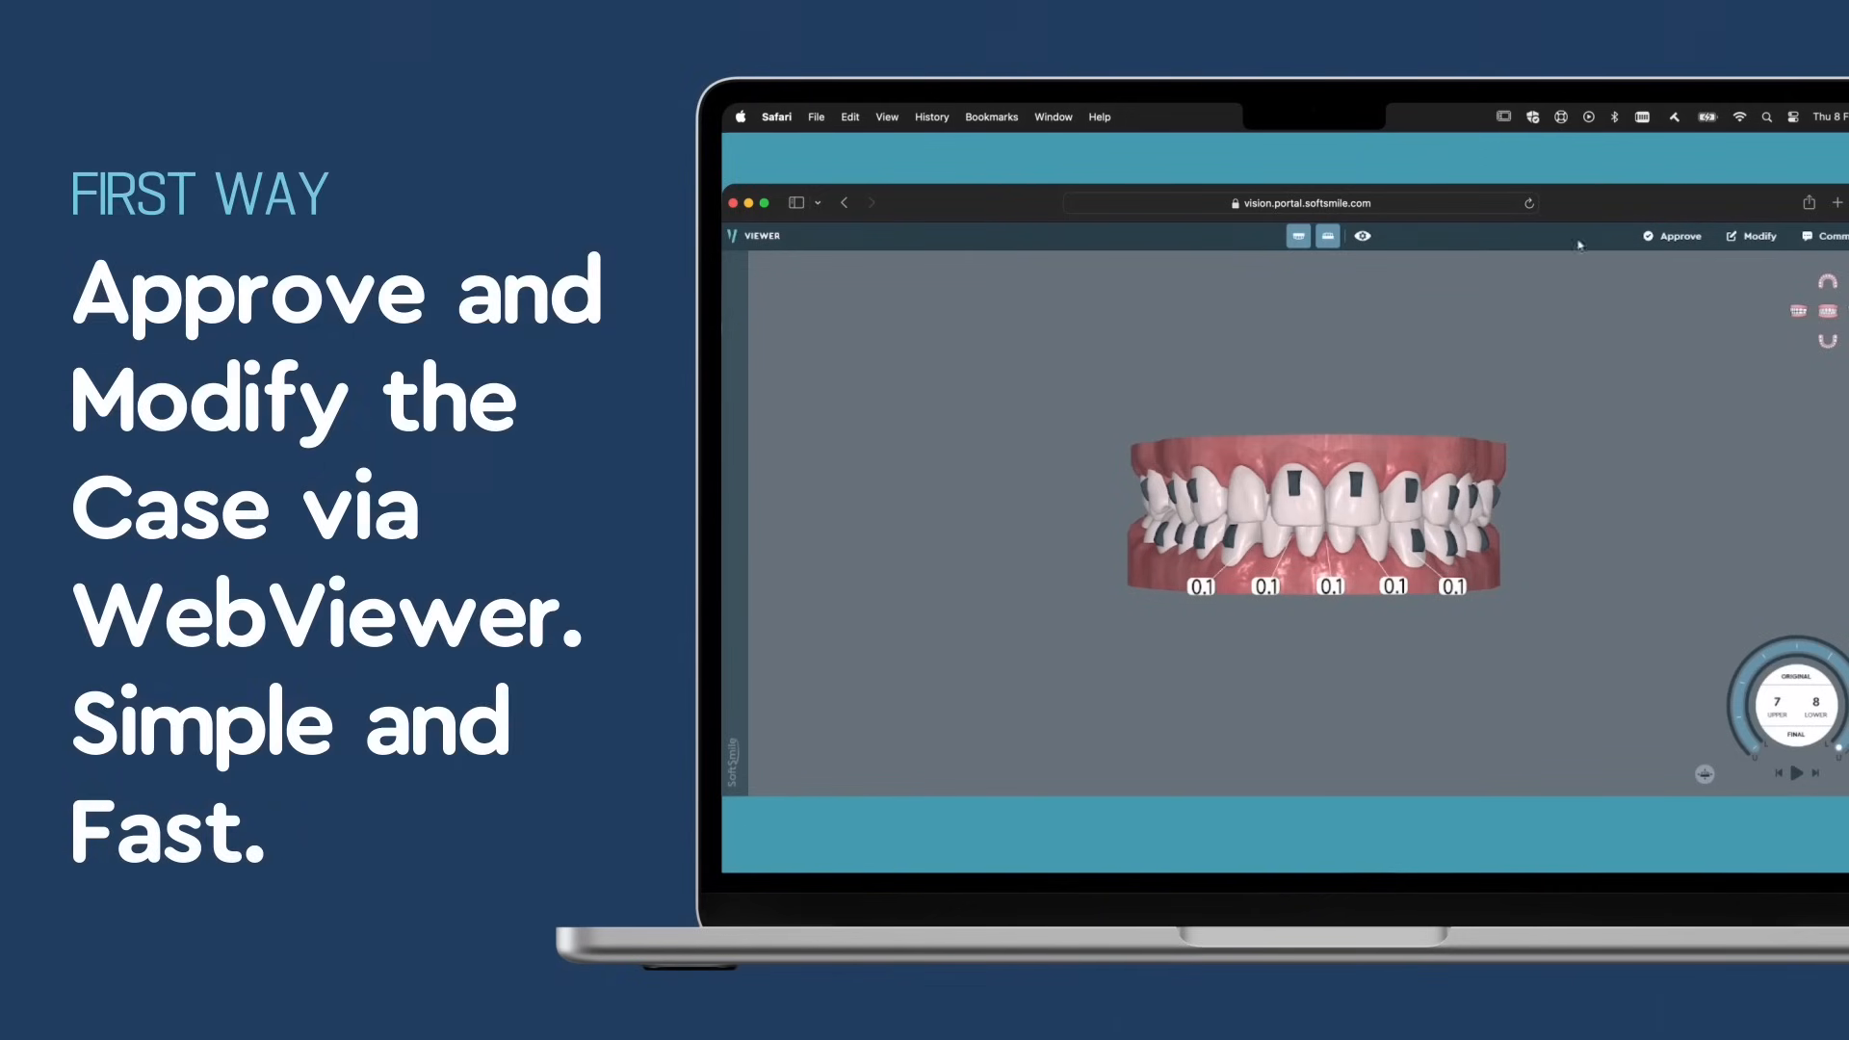
{"action": "mouse_move", "coordinate": [1711, 293]}
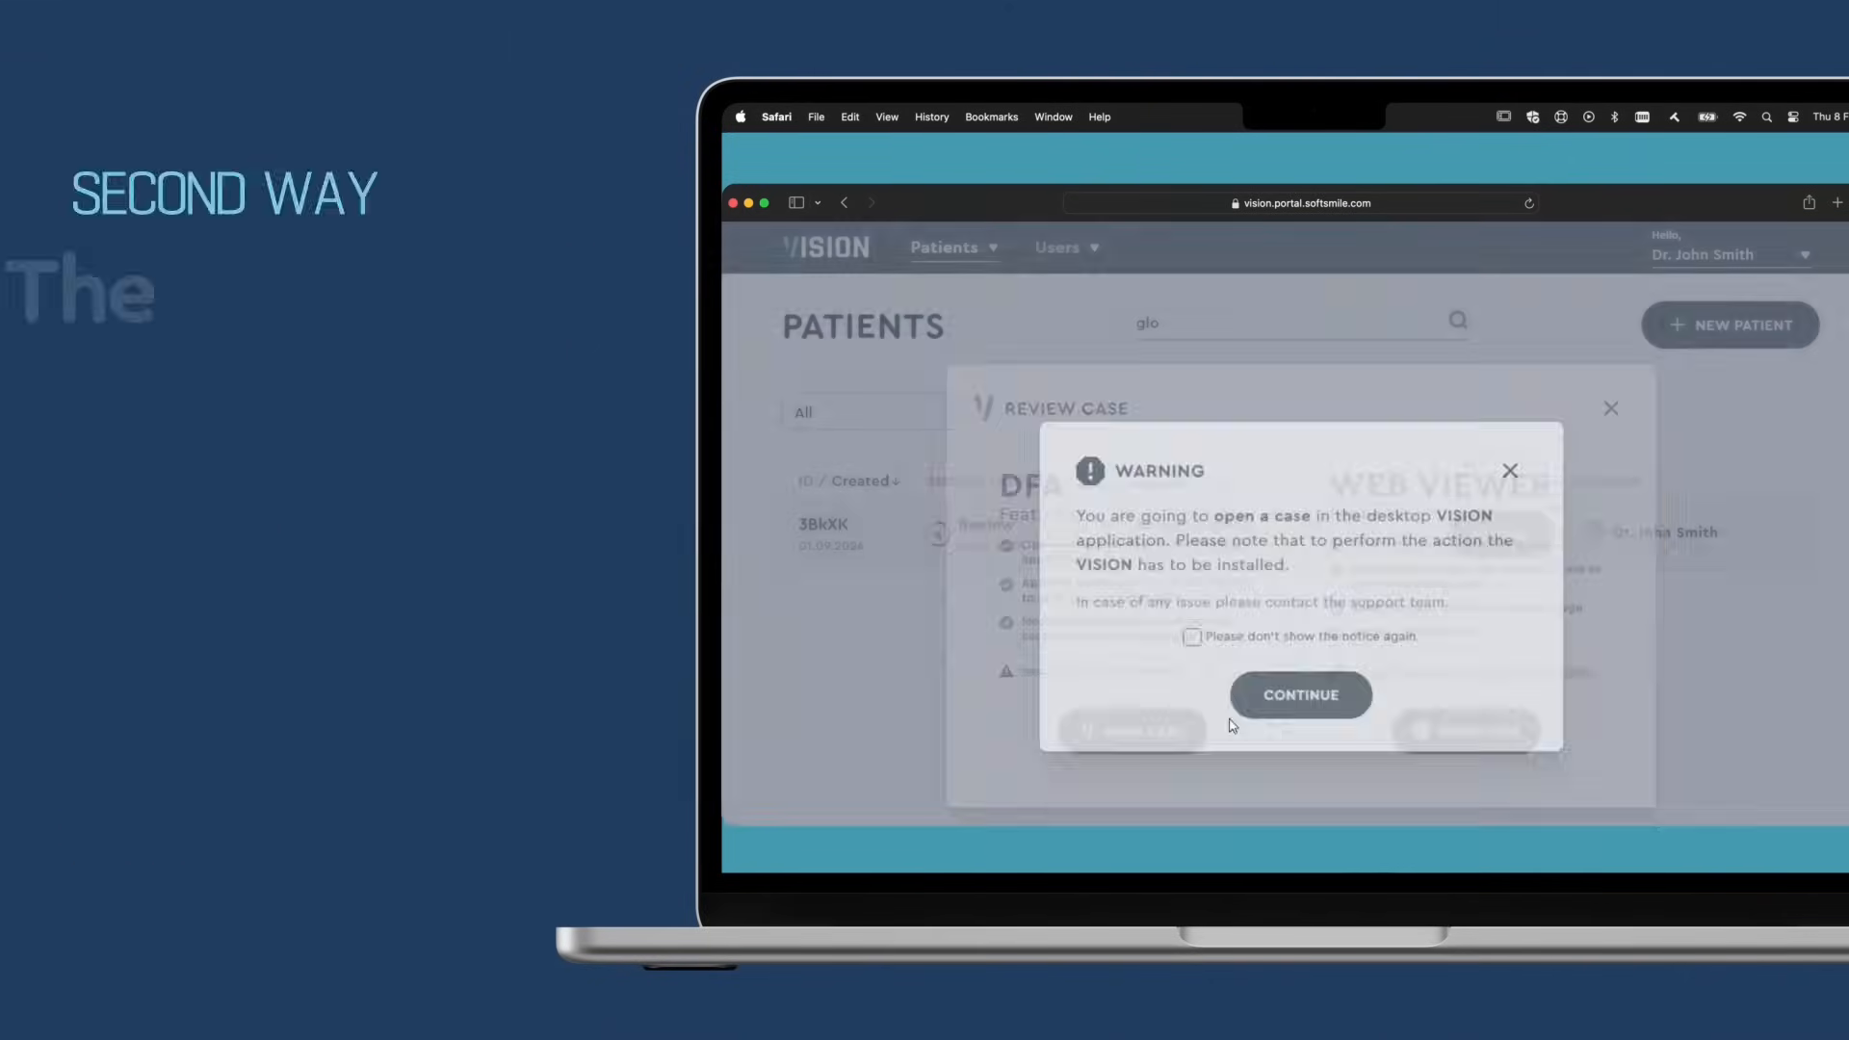
Step: Launch VisionDFA from the browser and open case P.F at post-processing
{"action": "left_click", "coordinate": [1300, 693]}
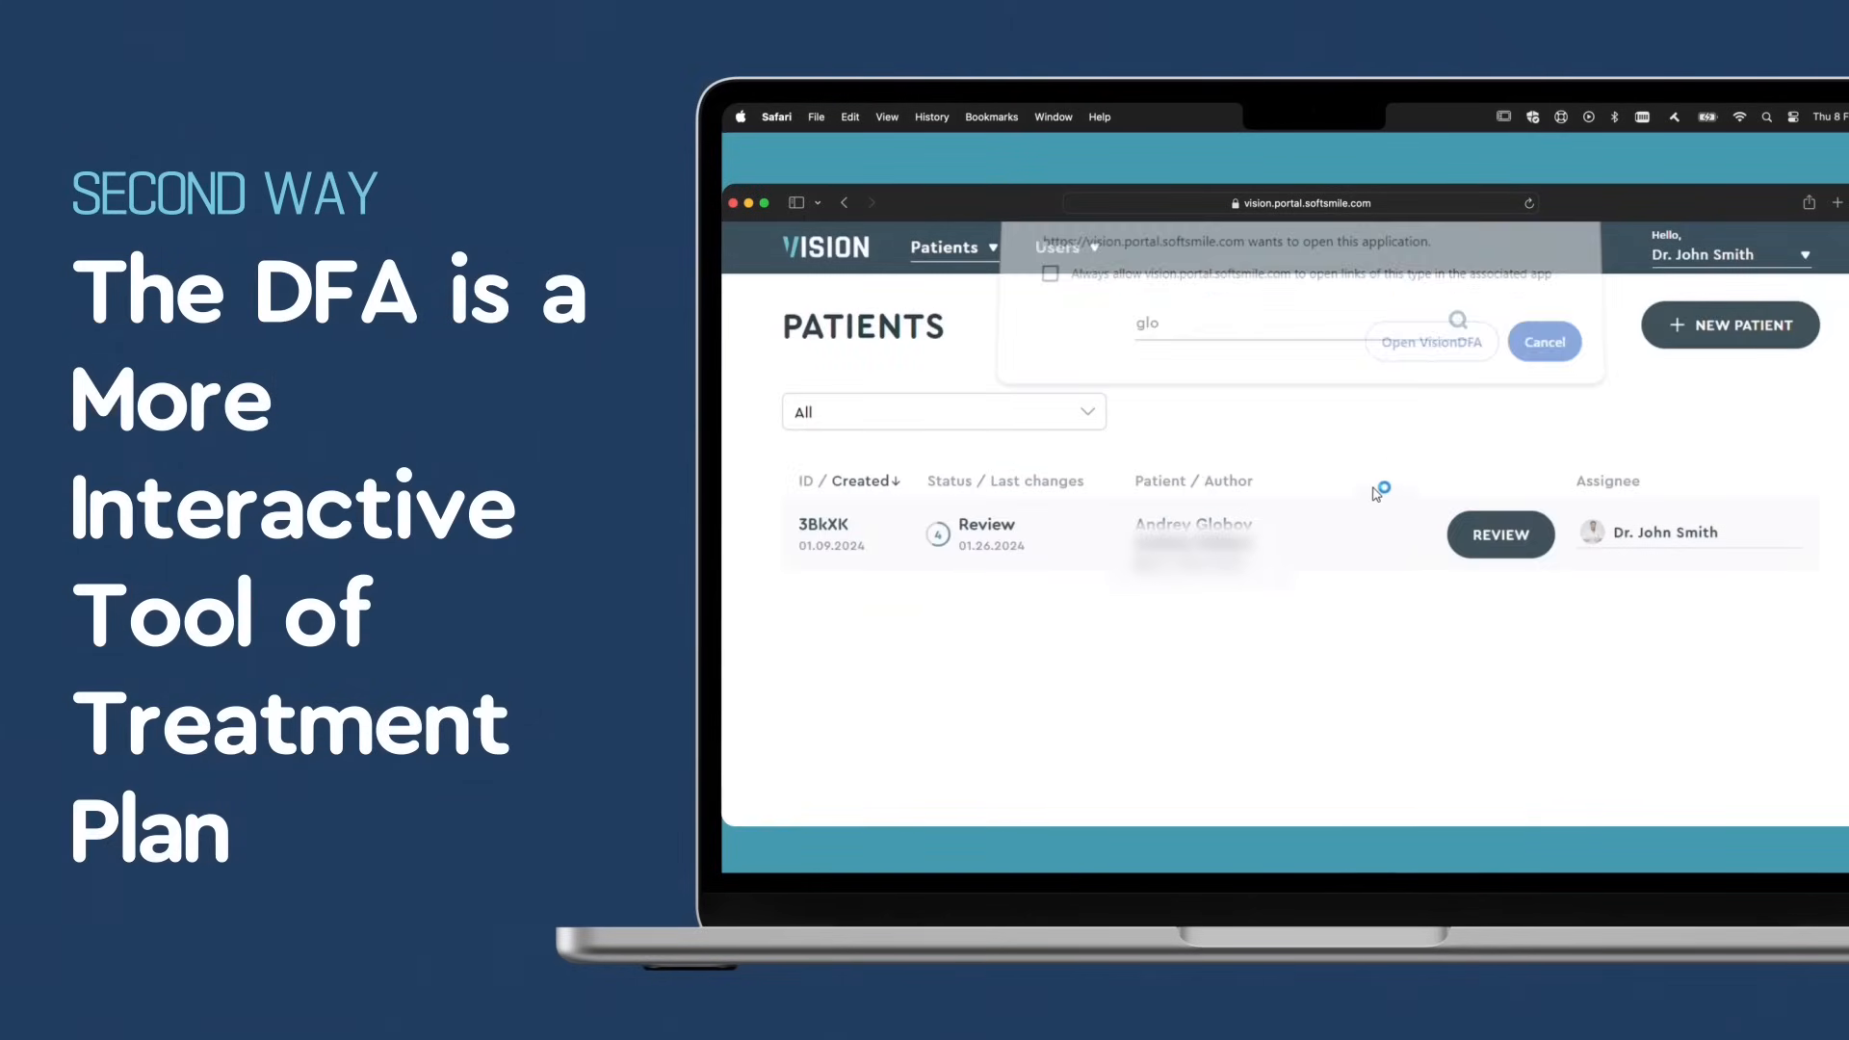
{"action": "left_click", "coordinate": [1431, 342]}
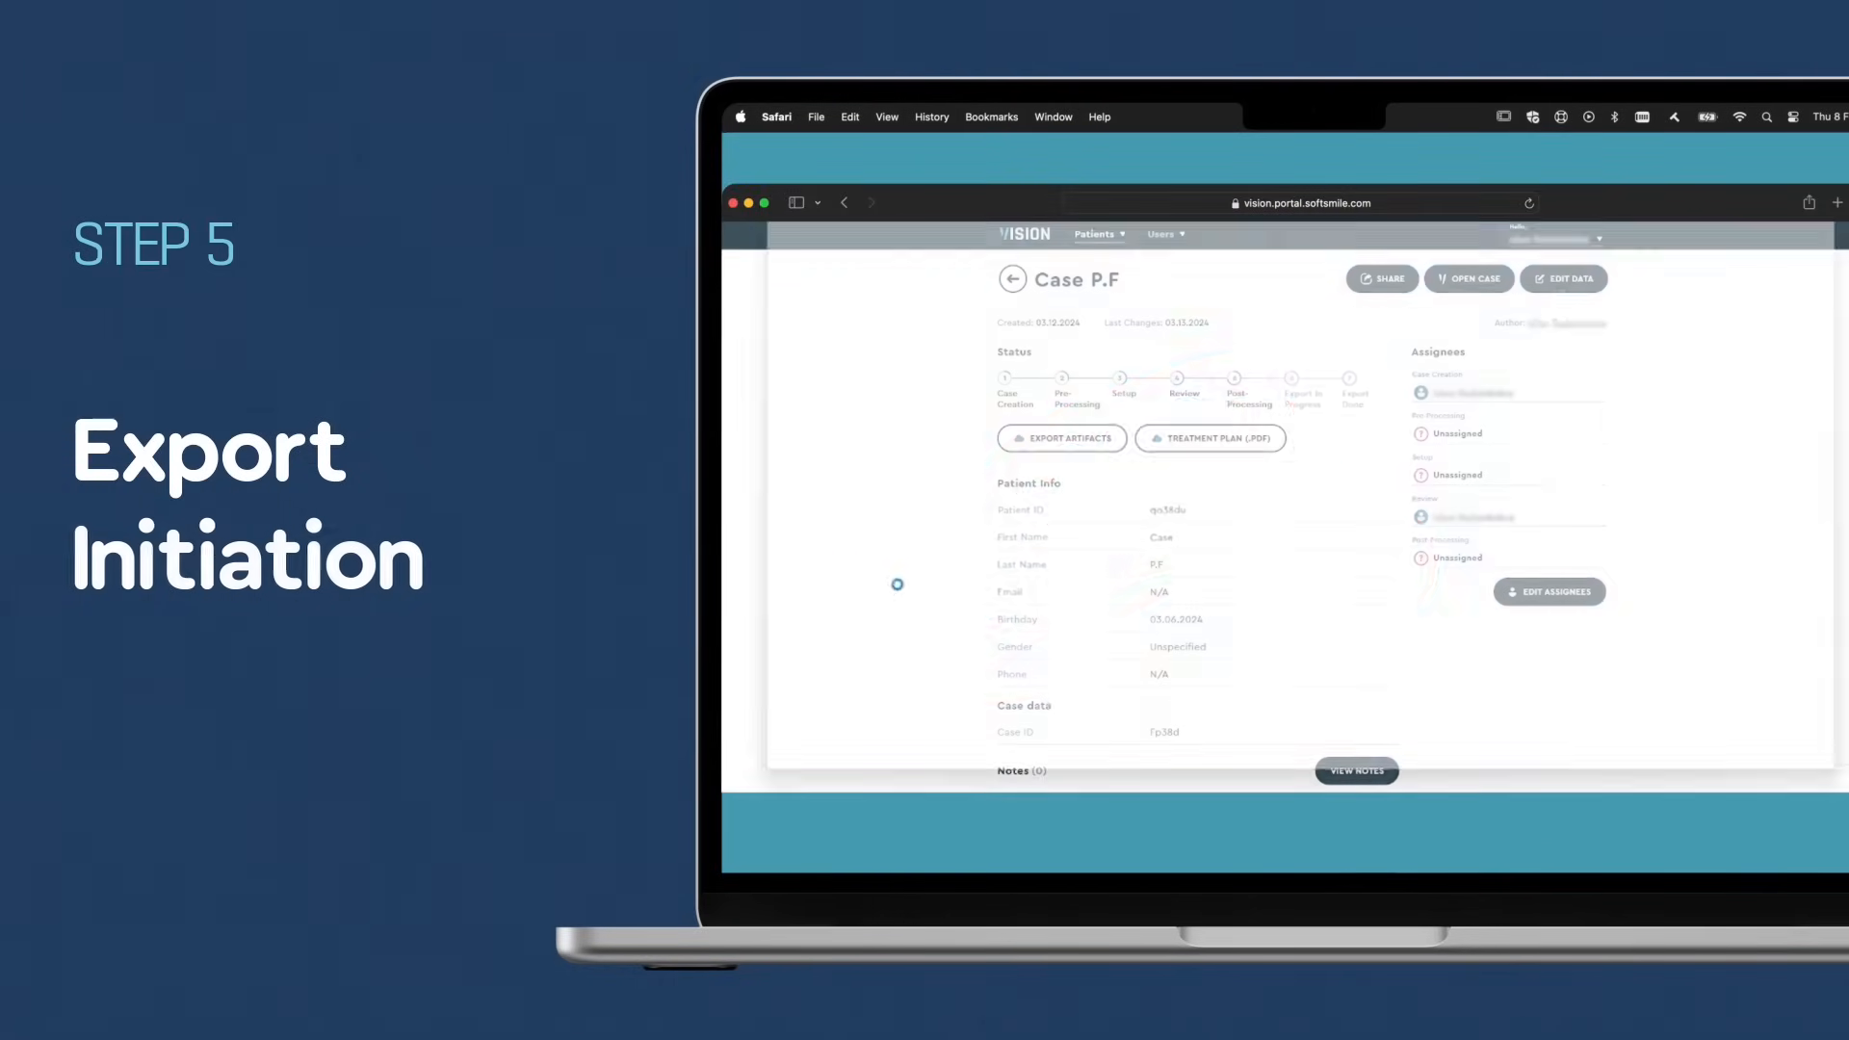
{"action": "left_click", "coordinate": [1468, 278]}
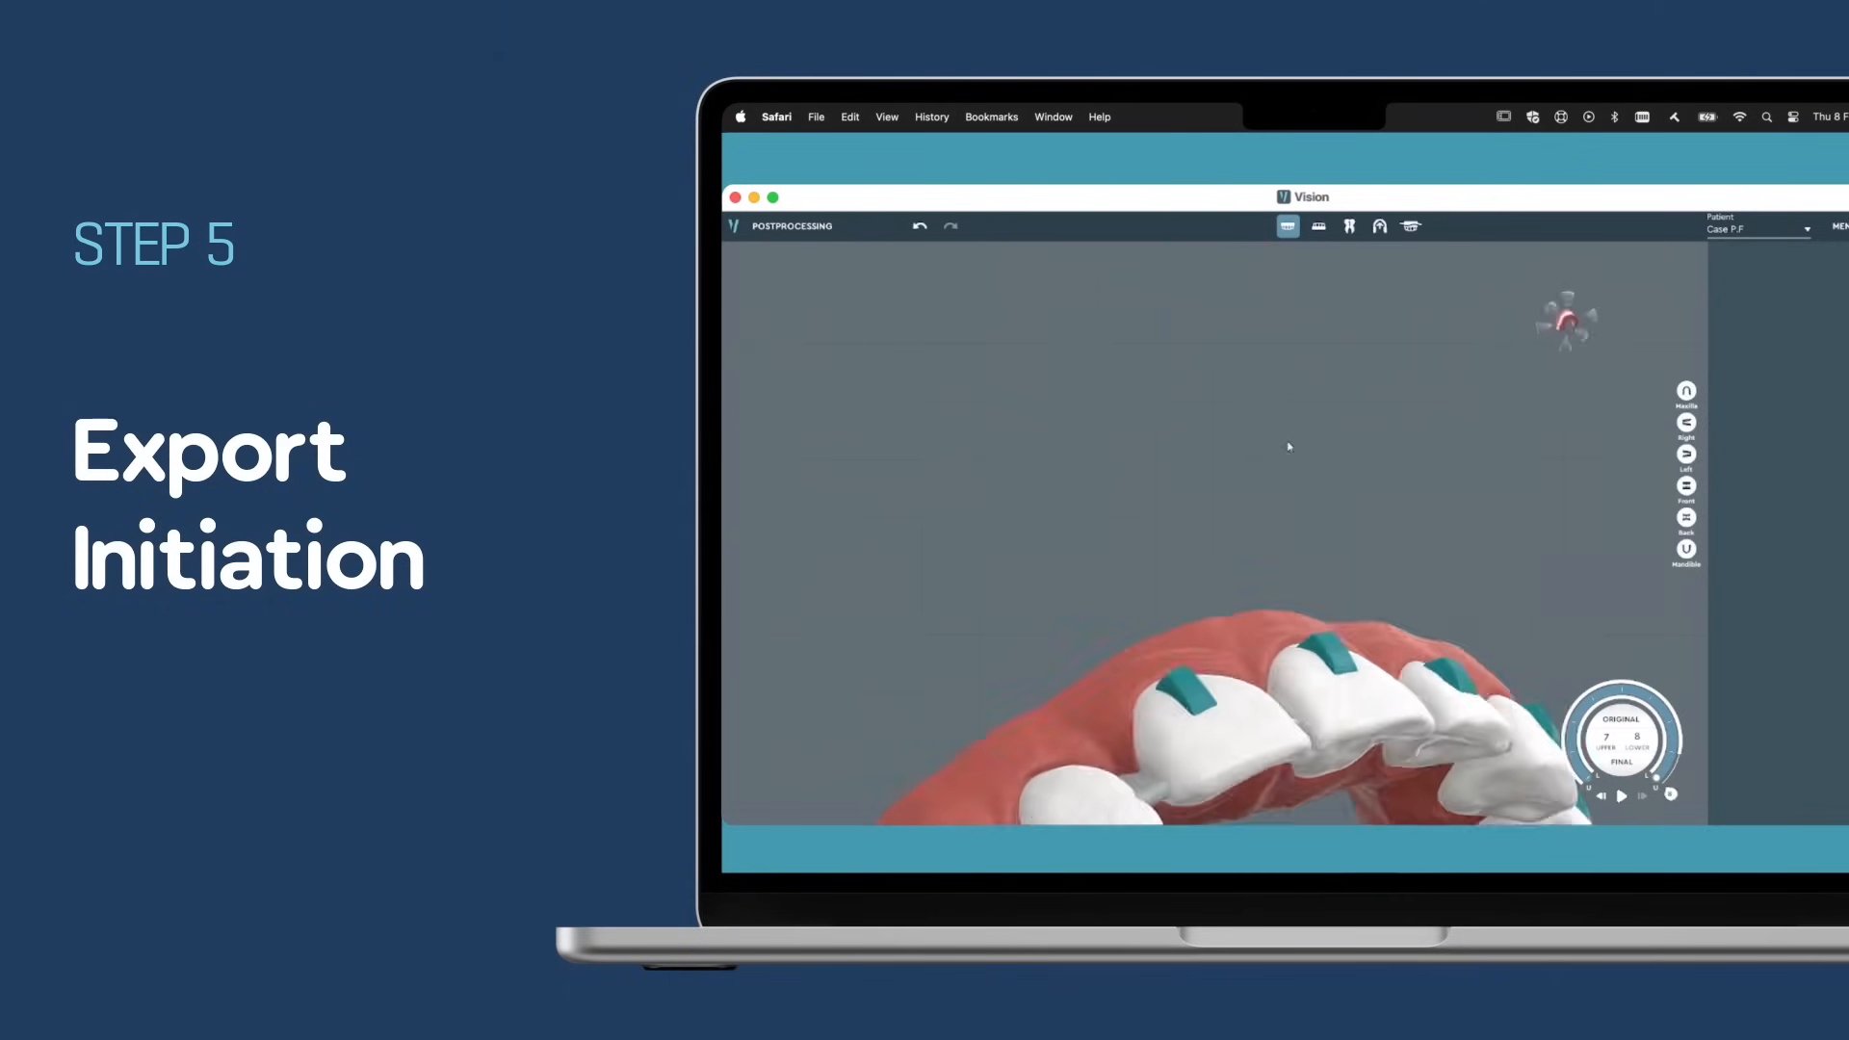